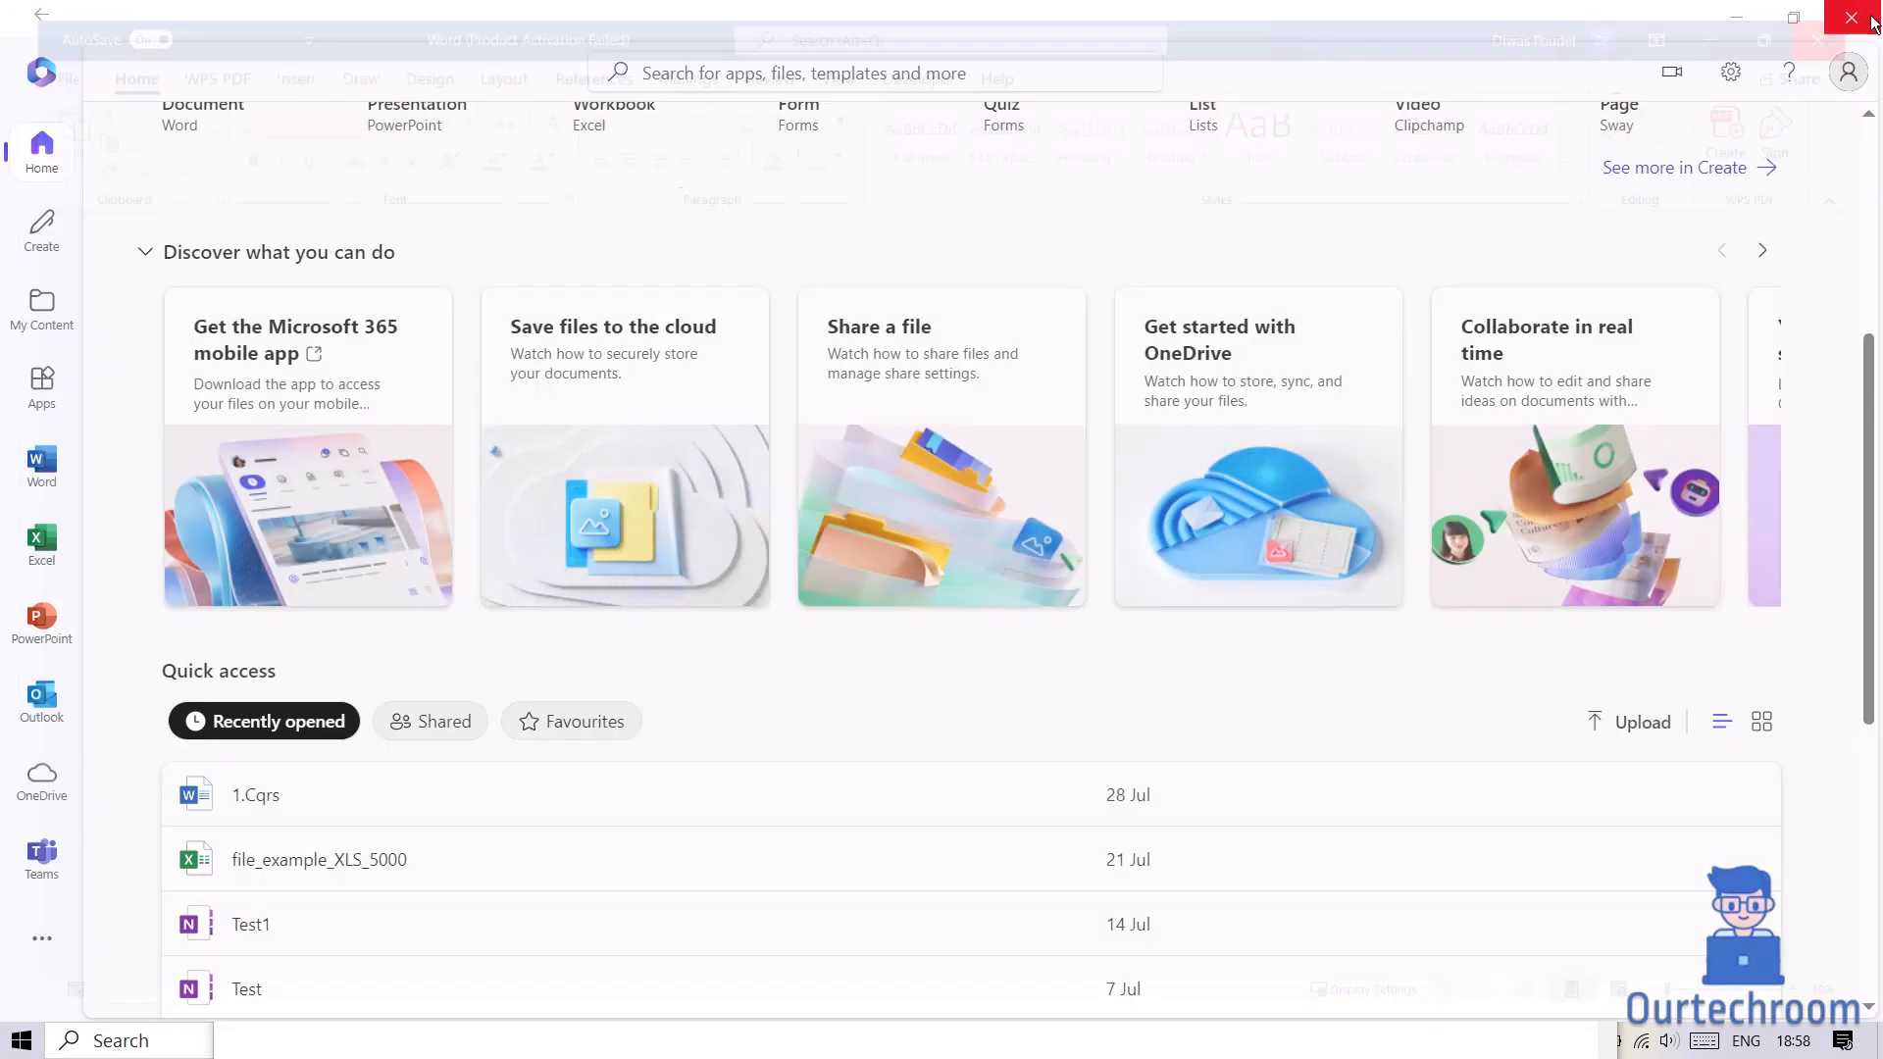
# - Close the Microsoft 365 window to leave only the Windows desktop
pyautogui.click(1864, 19)
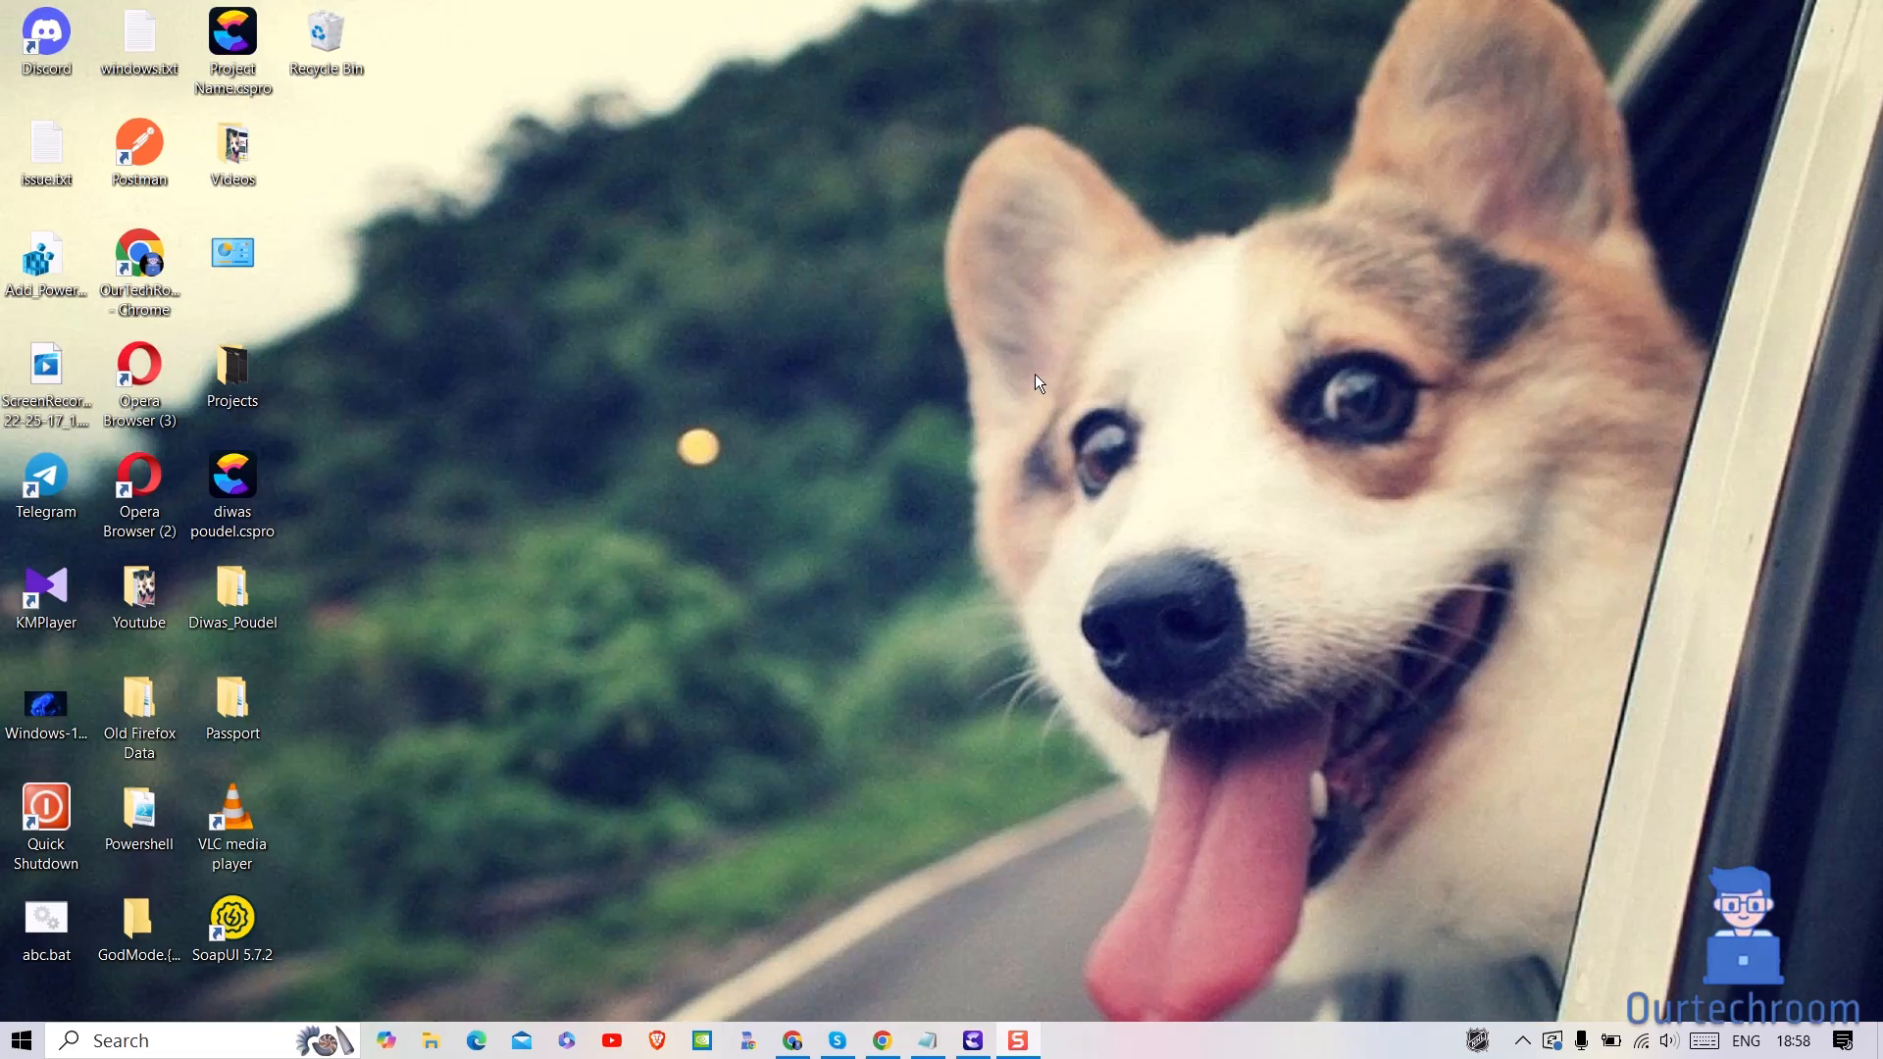
pyautogui.moveTo(568, 674)
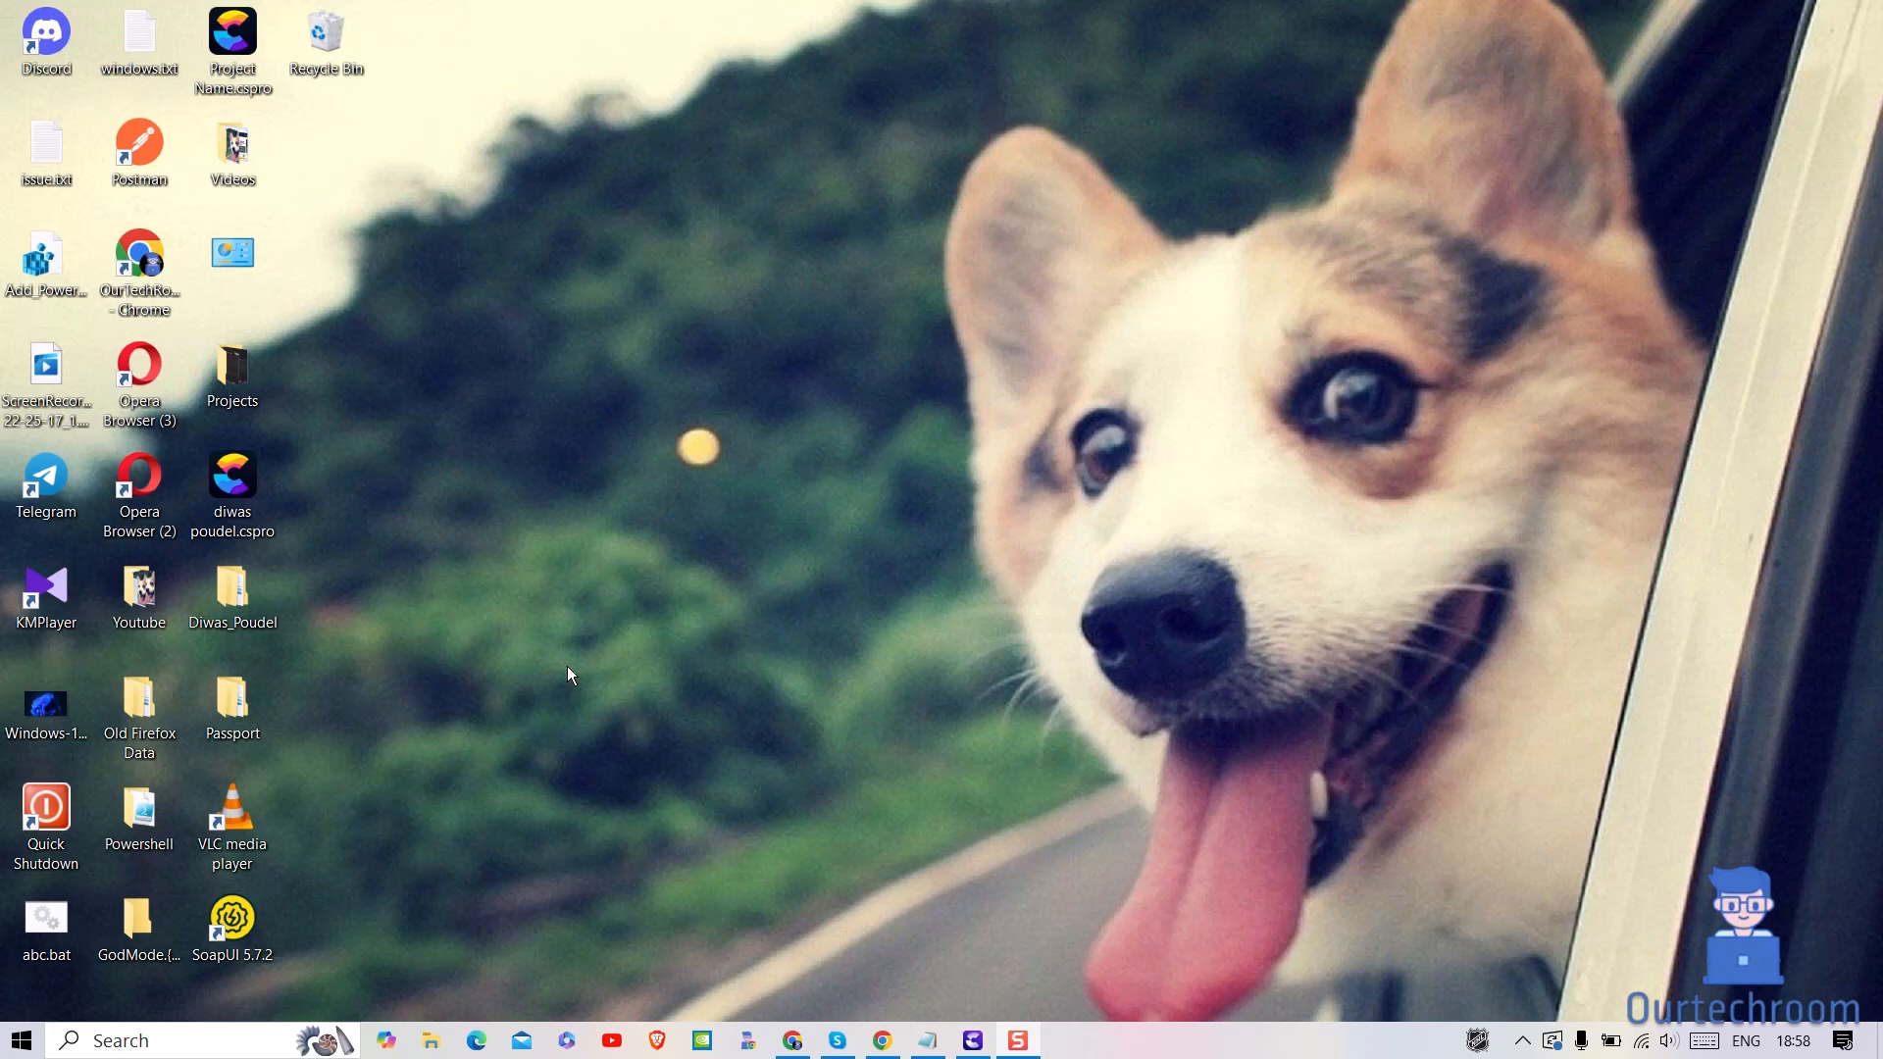
# - Run %localappdata% from the Run dialog to show the AppData Local folder
pyautogui.press('Win+r')
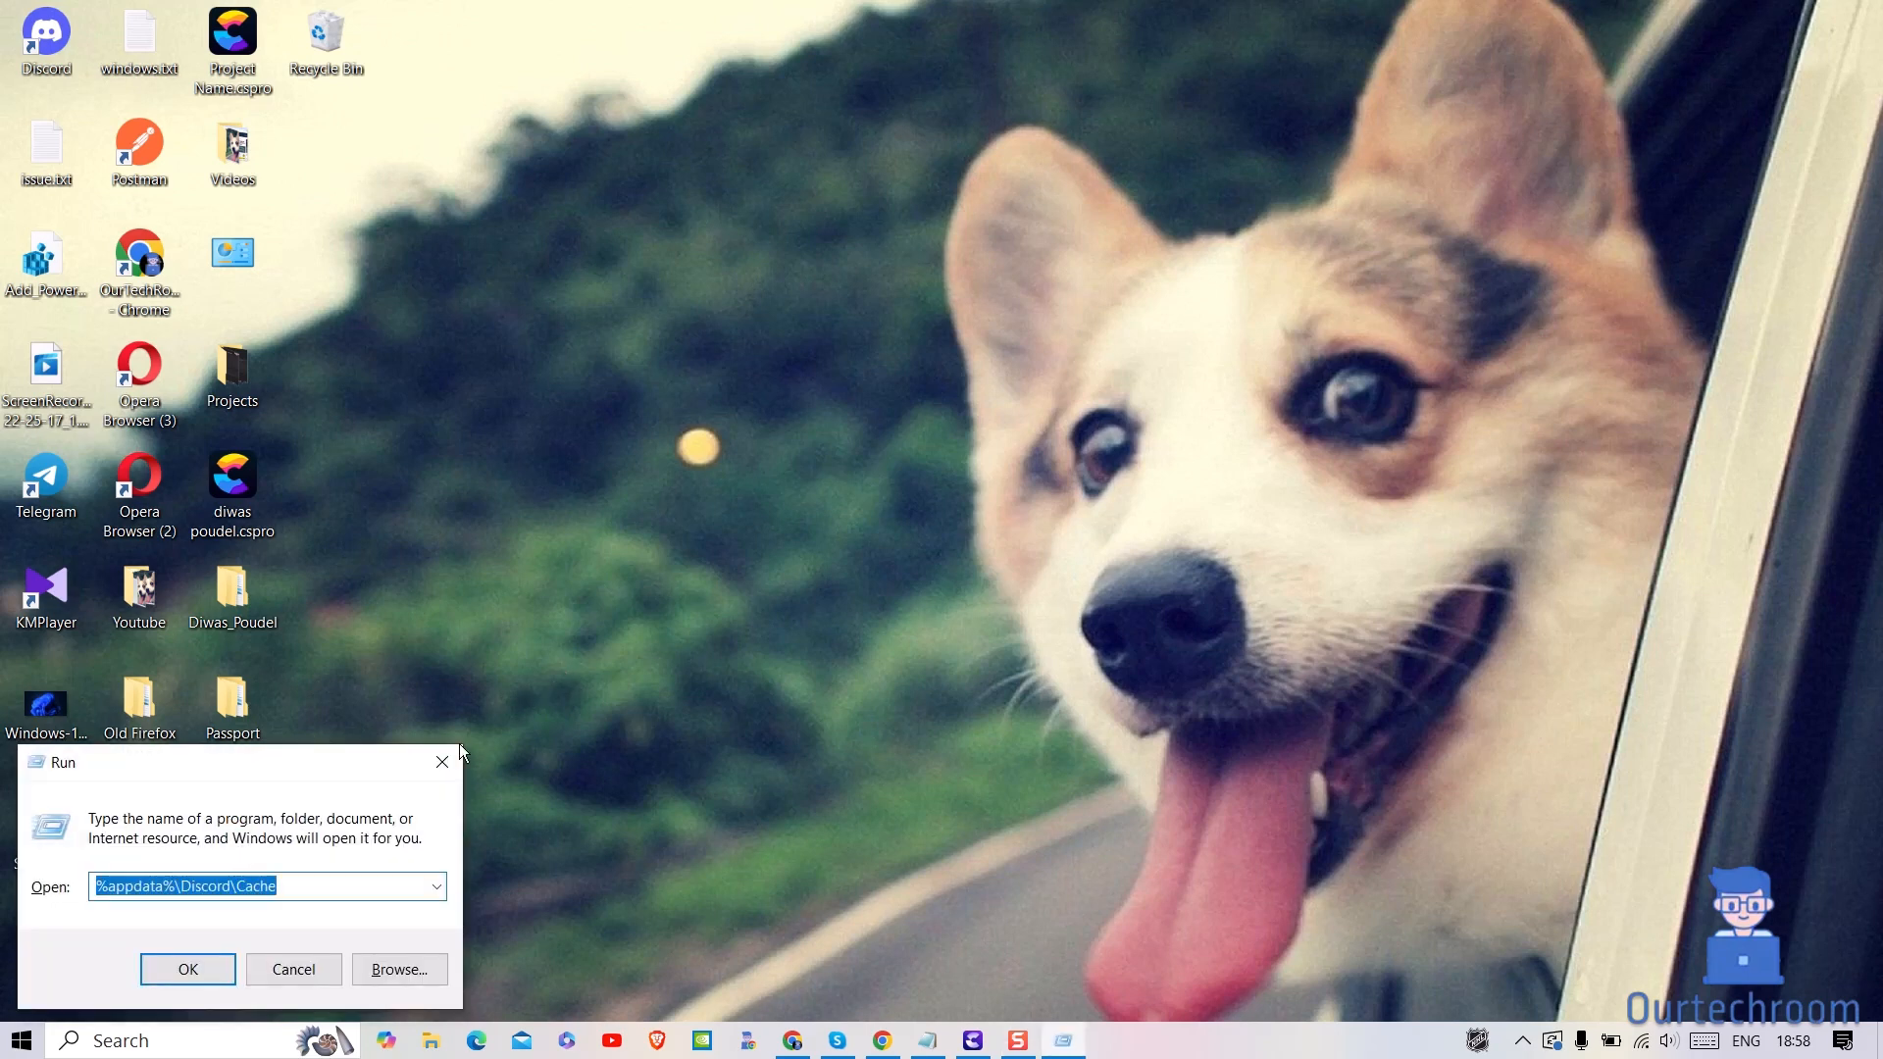
pyautogui.write('%local')
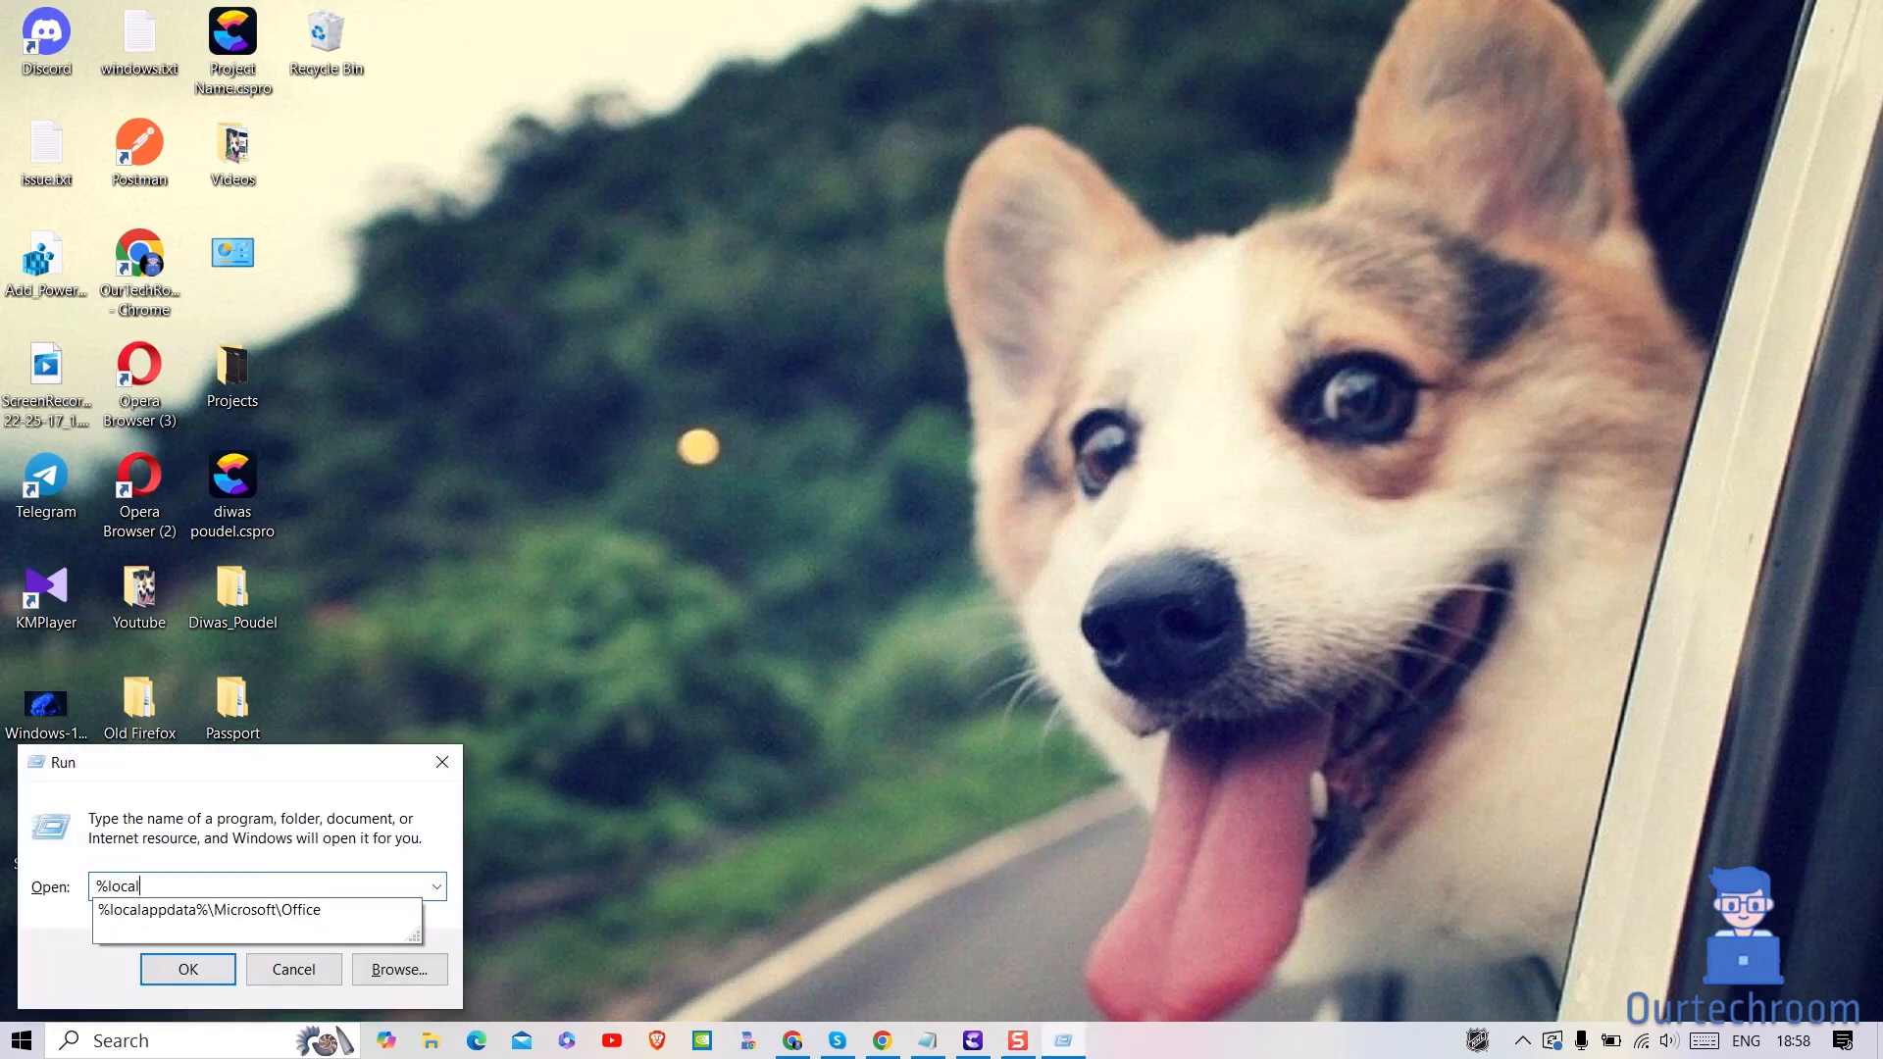
pyautogui.write('appdata%')
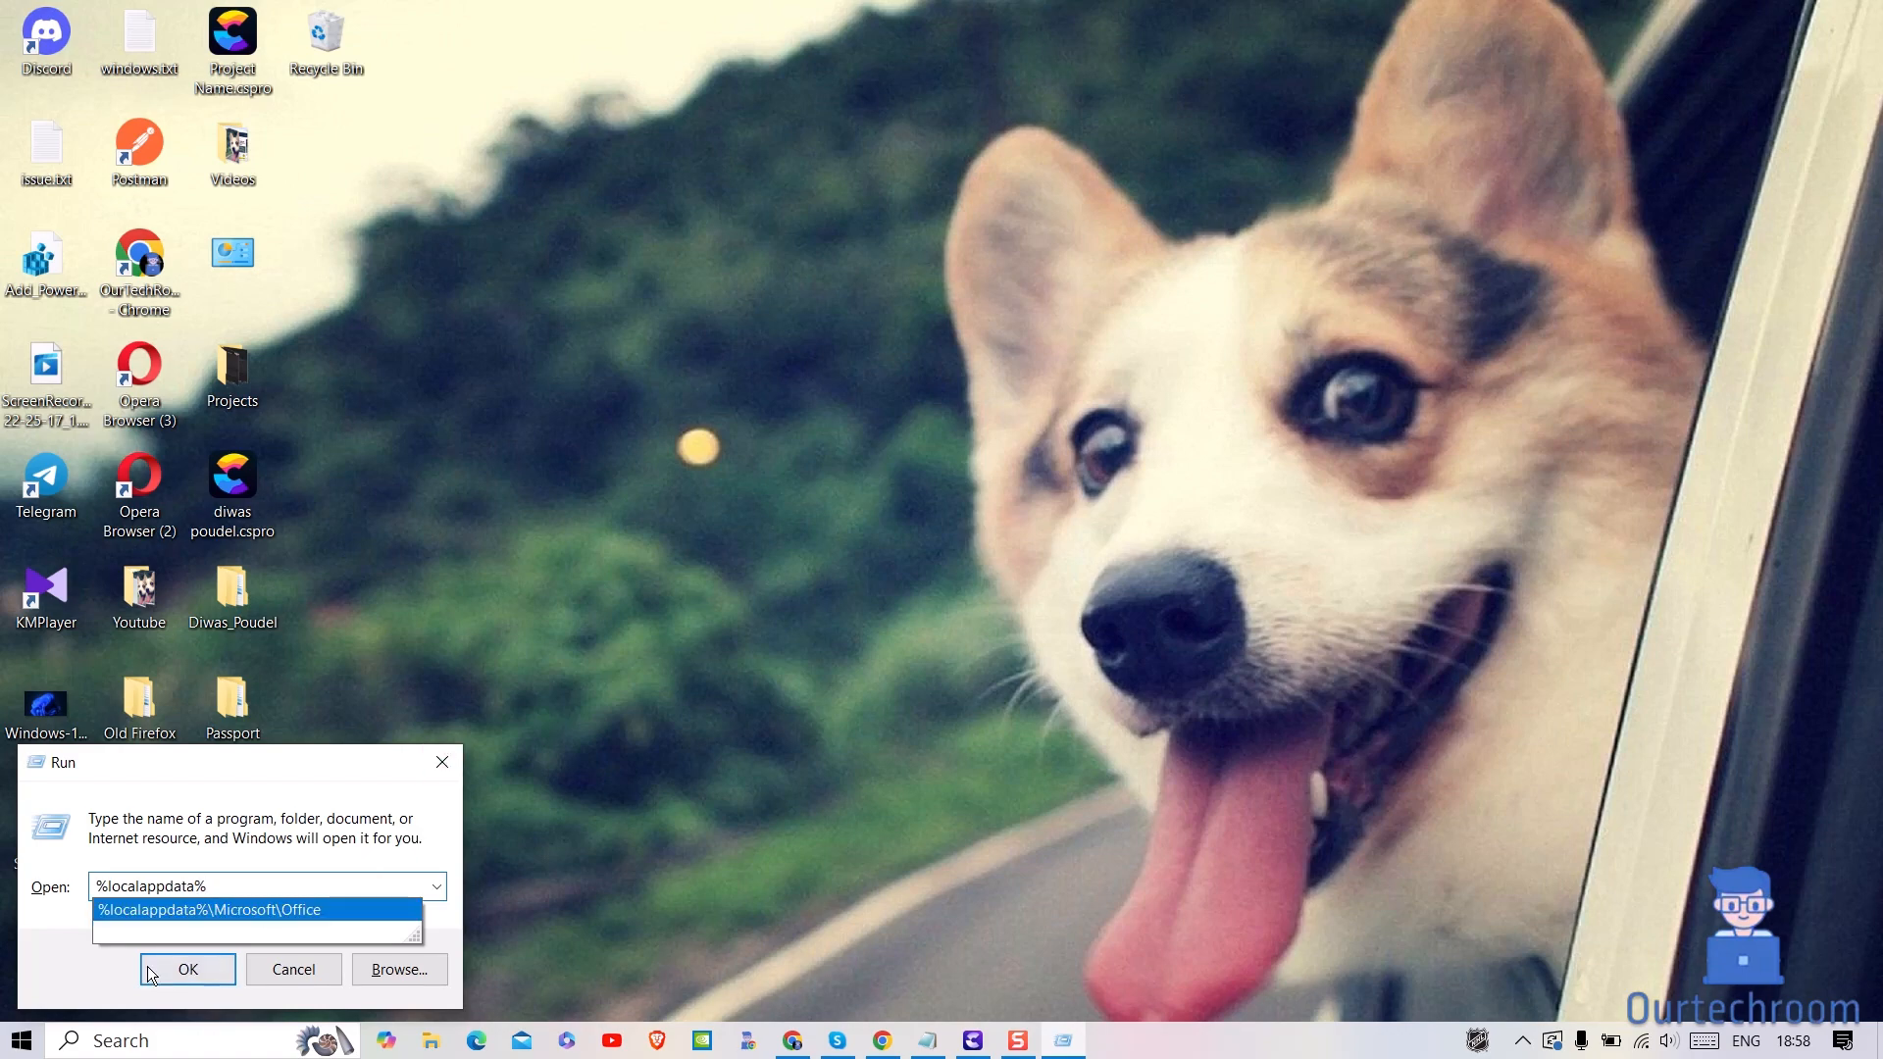
pyautogui.click(188, 969)
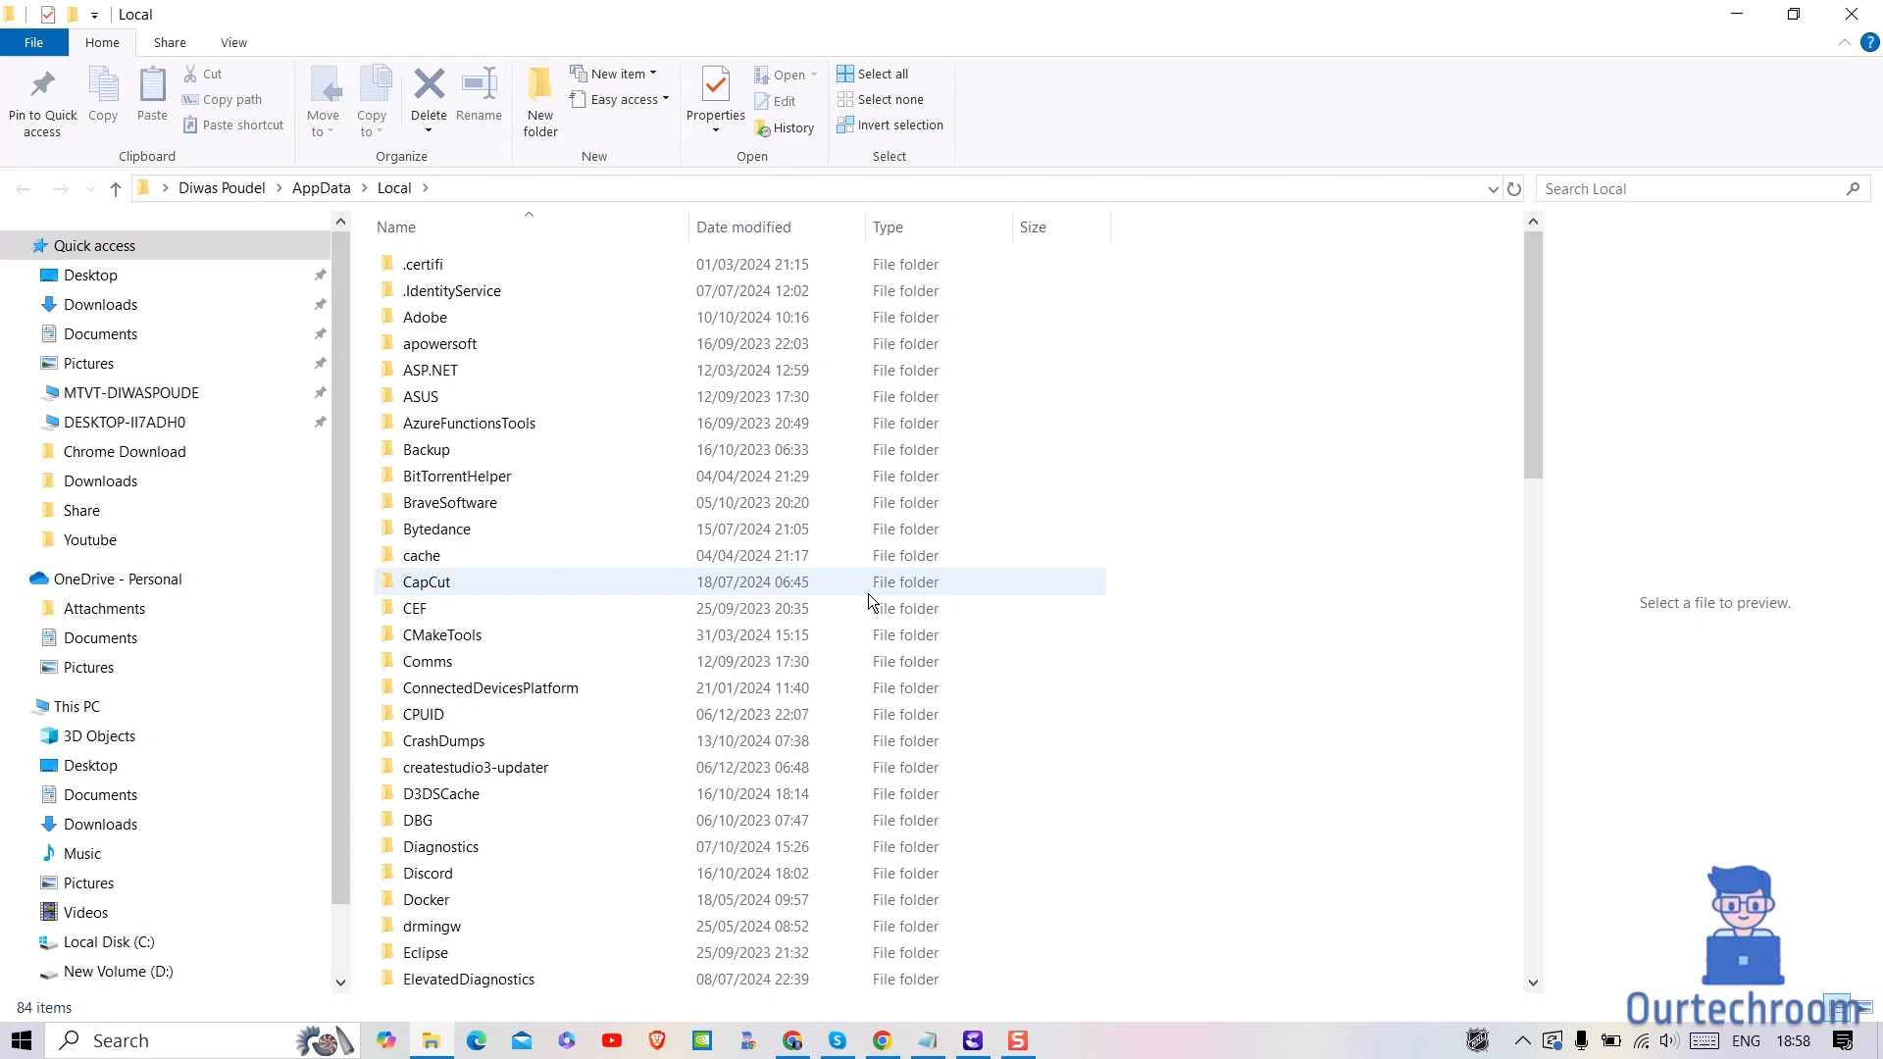
pyautogui.moveTo(478, 584)
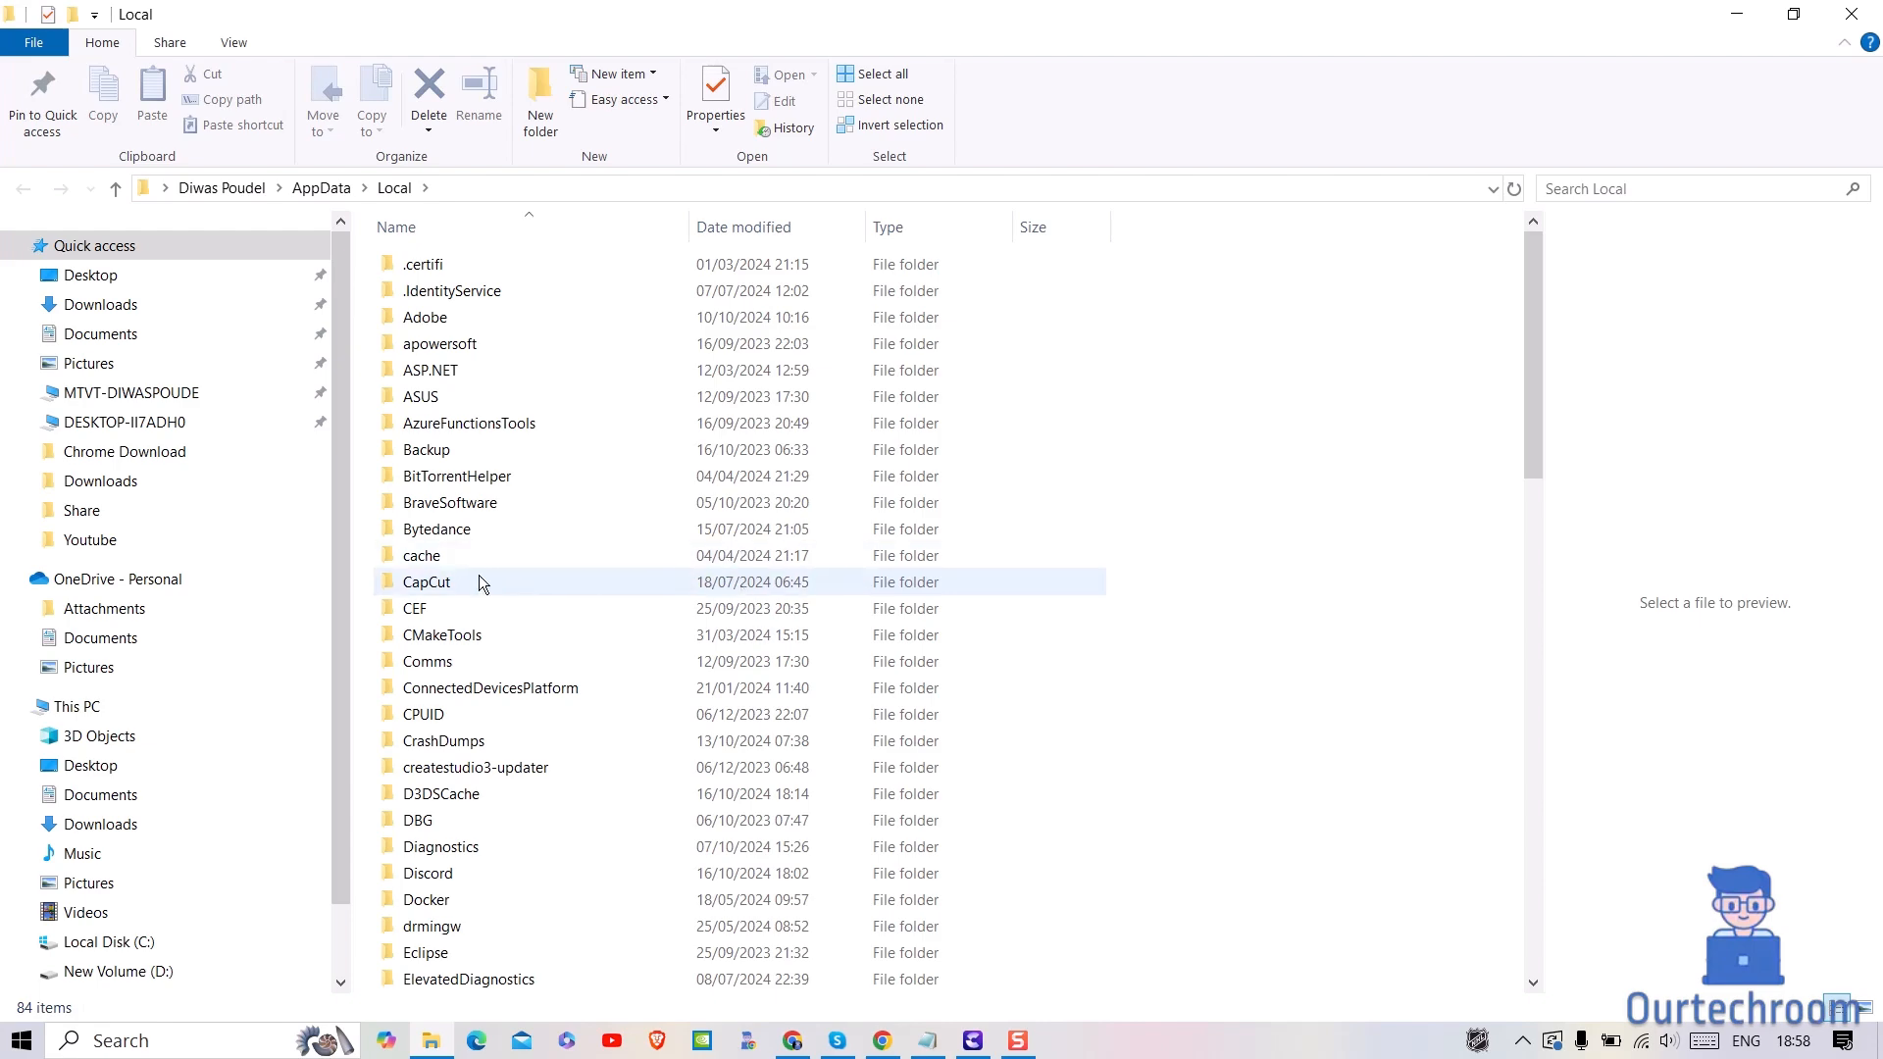
# - Navigate into Microsoft, then Office, reaching the folder containing 16.0
pyautogui.scroll(-3)
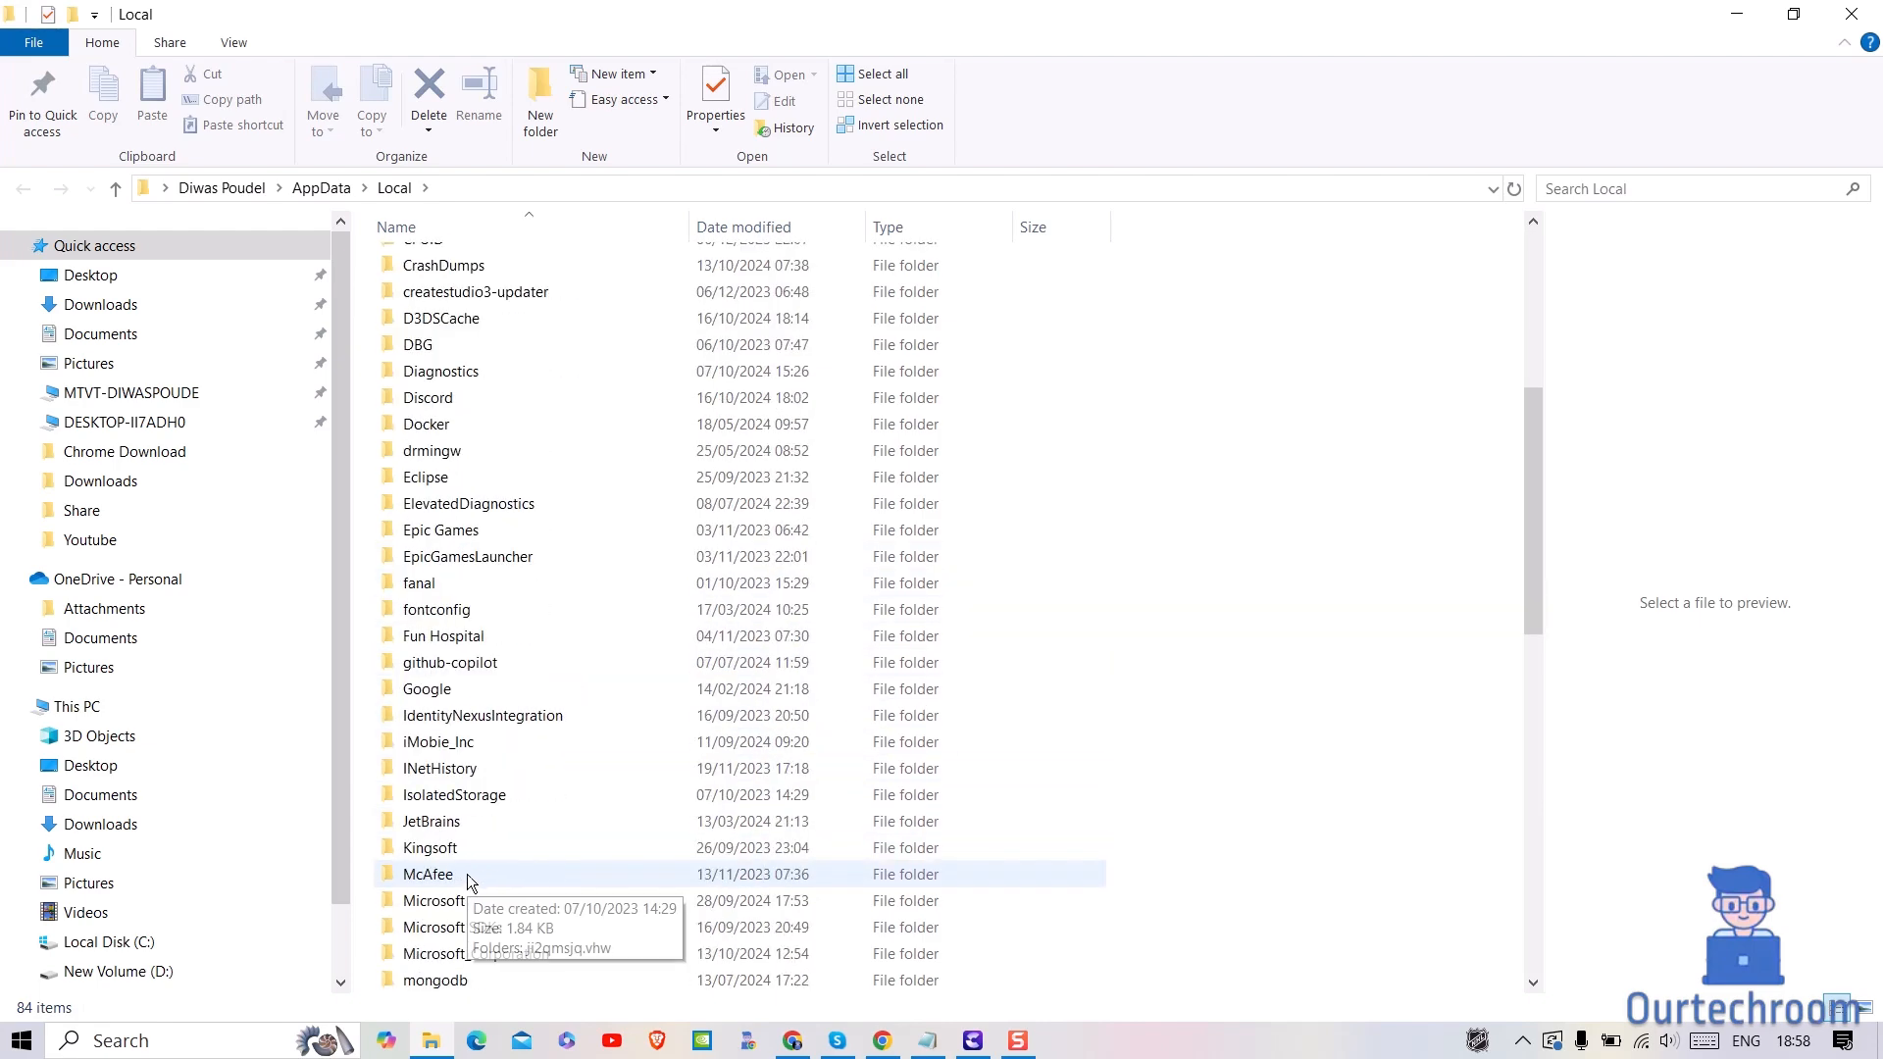
pyautogui.click(433, 901)
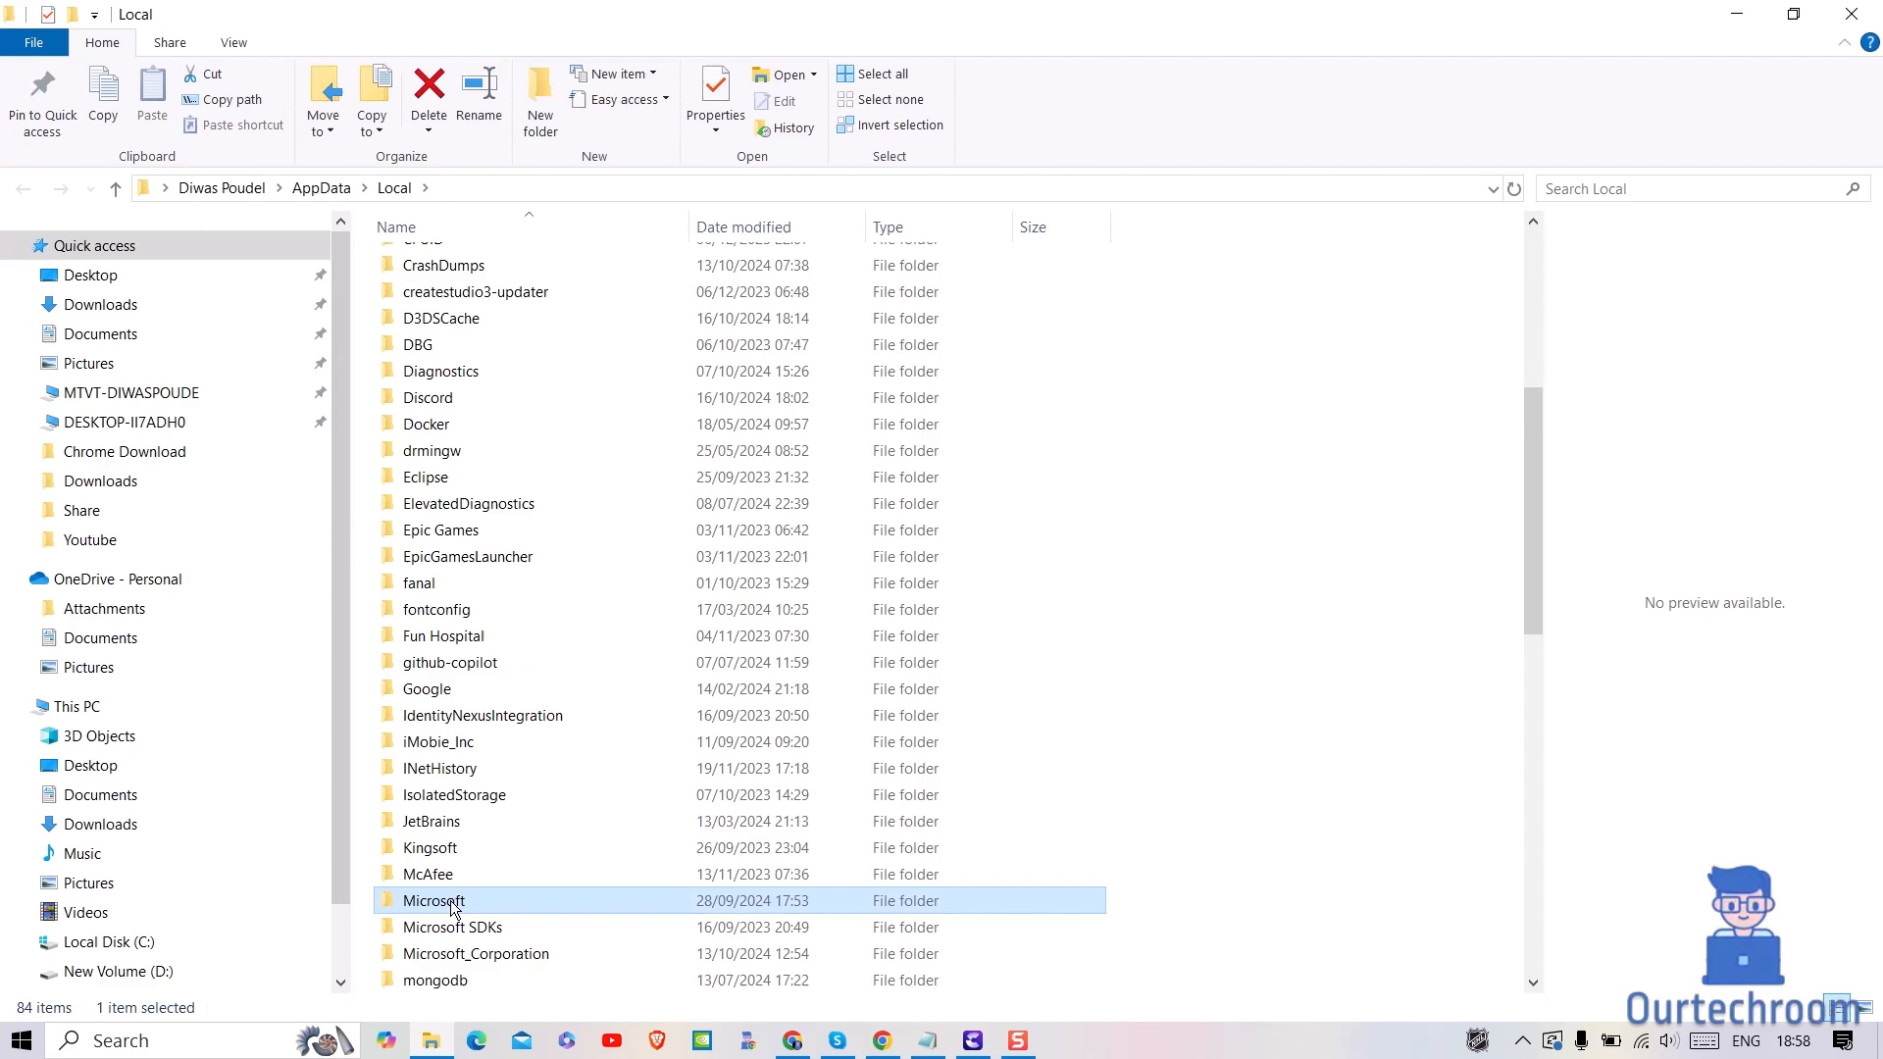
pyautogui.doubleClick(433, 900)
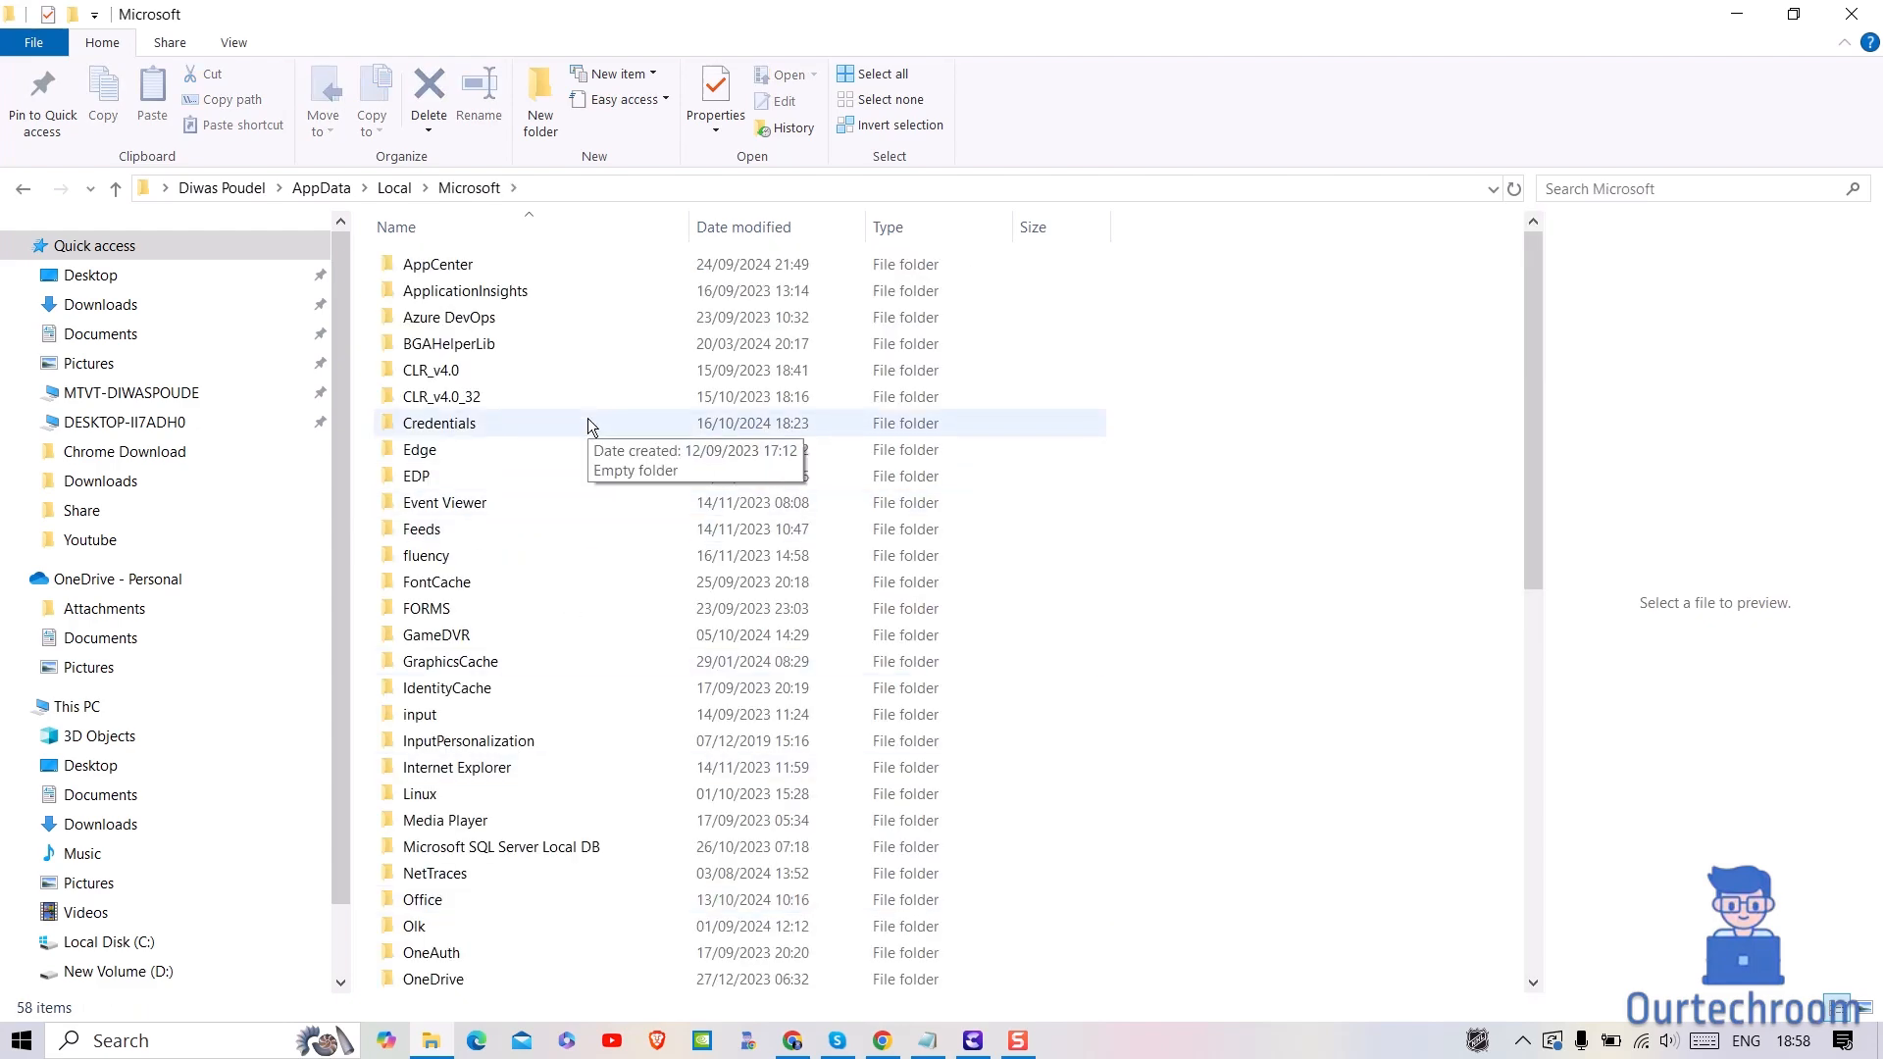
pyautogui.scroll(-3)
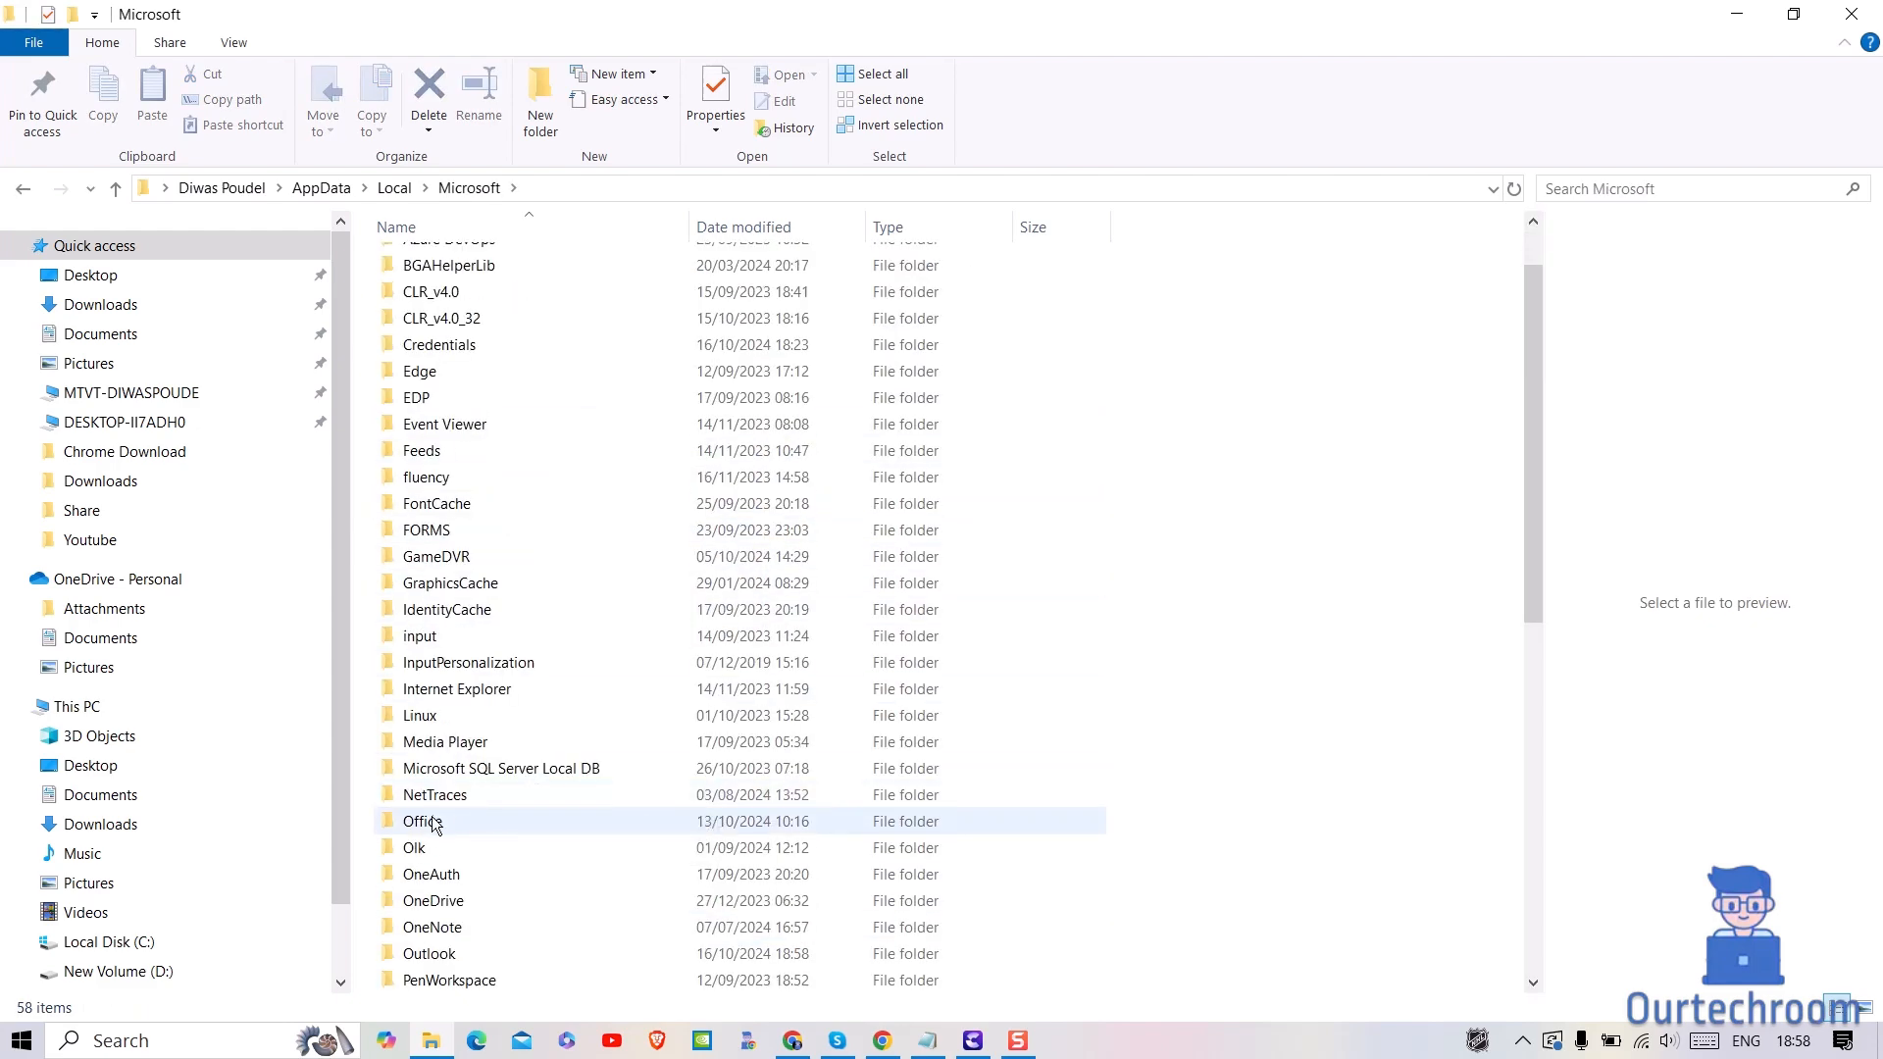
pyautogui.doubleClick(422, 820)
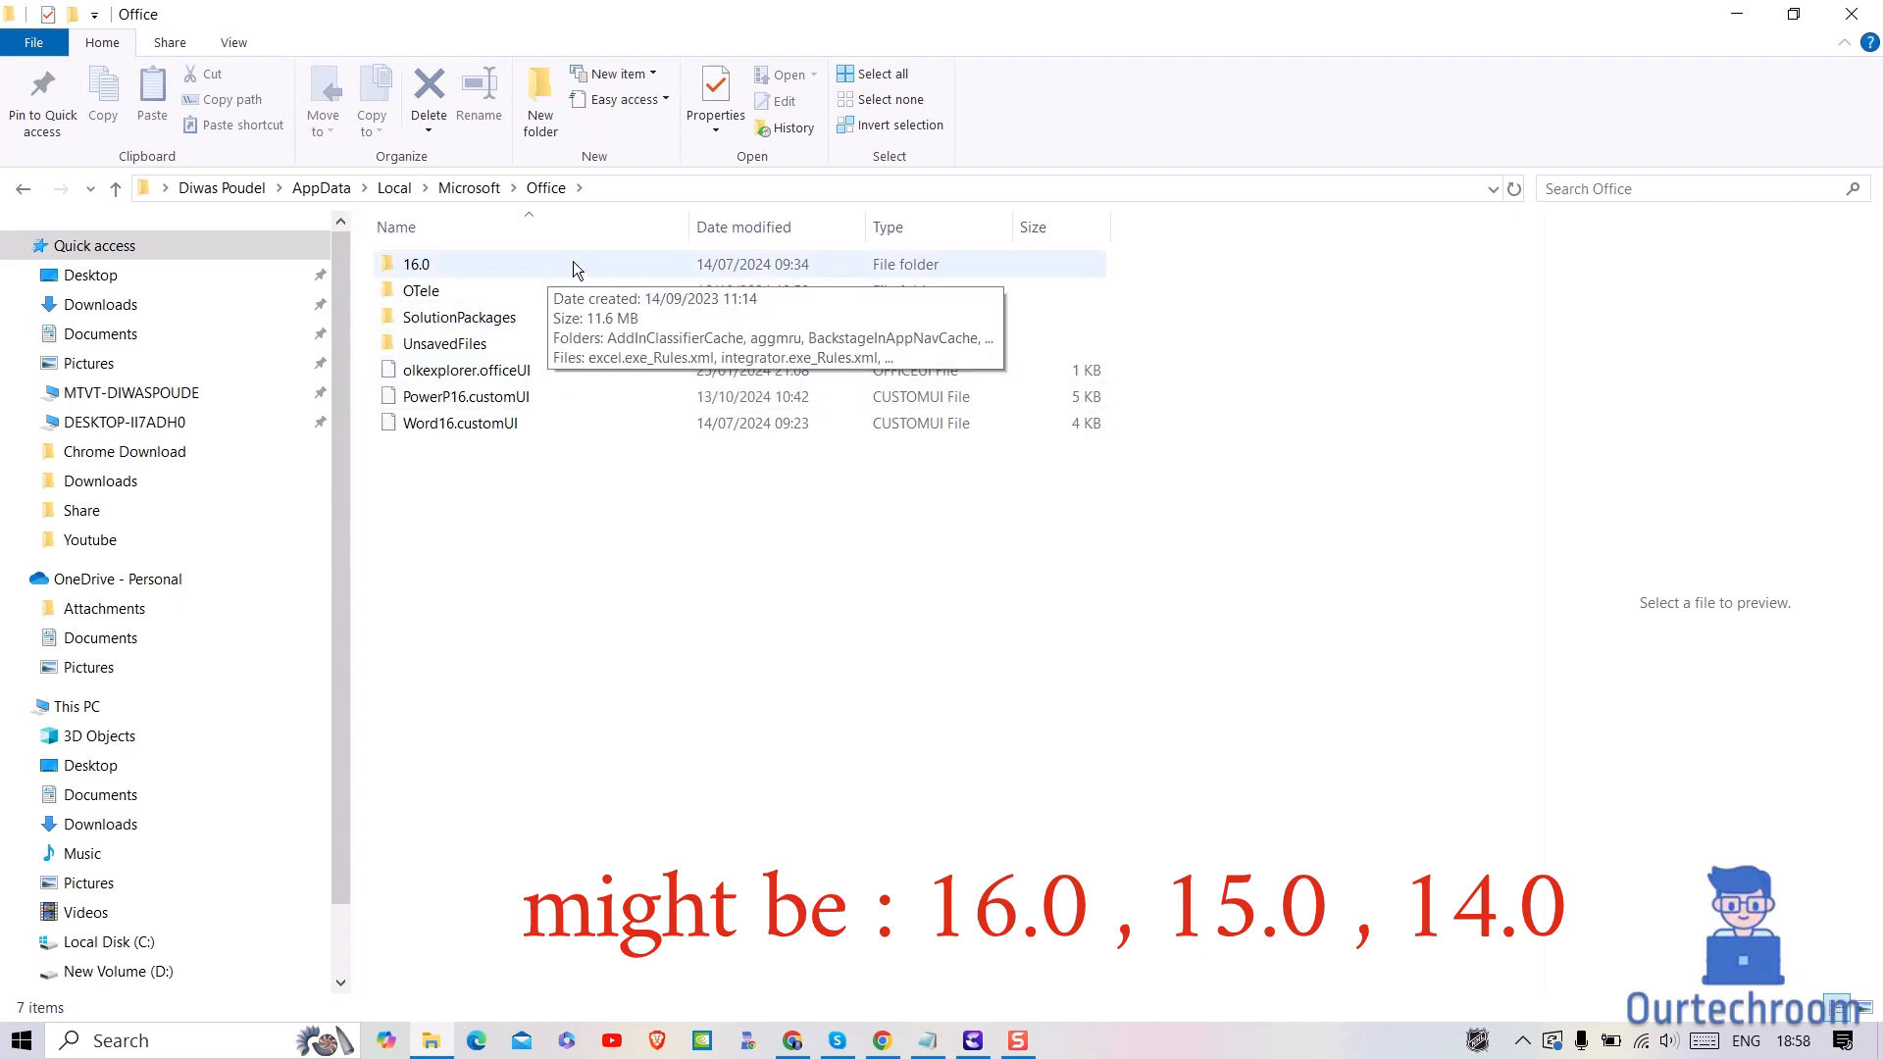
# - Navigate into 16.0 and then OfficeFileCache, showing the single 0 folder
pyautogui.doubleClick(416, 263)
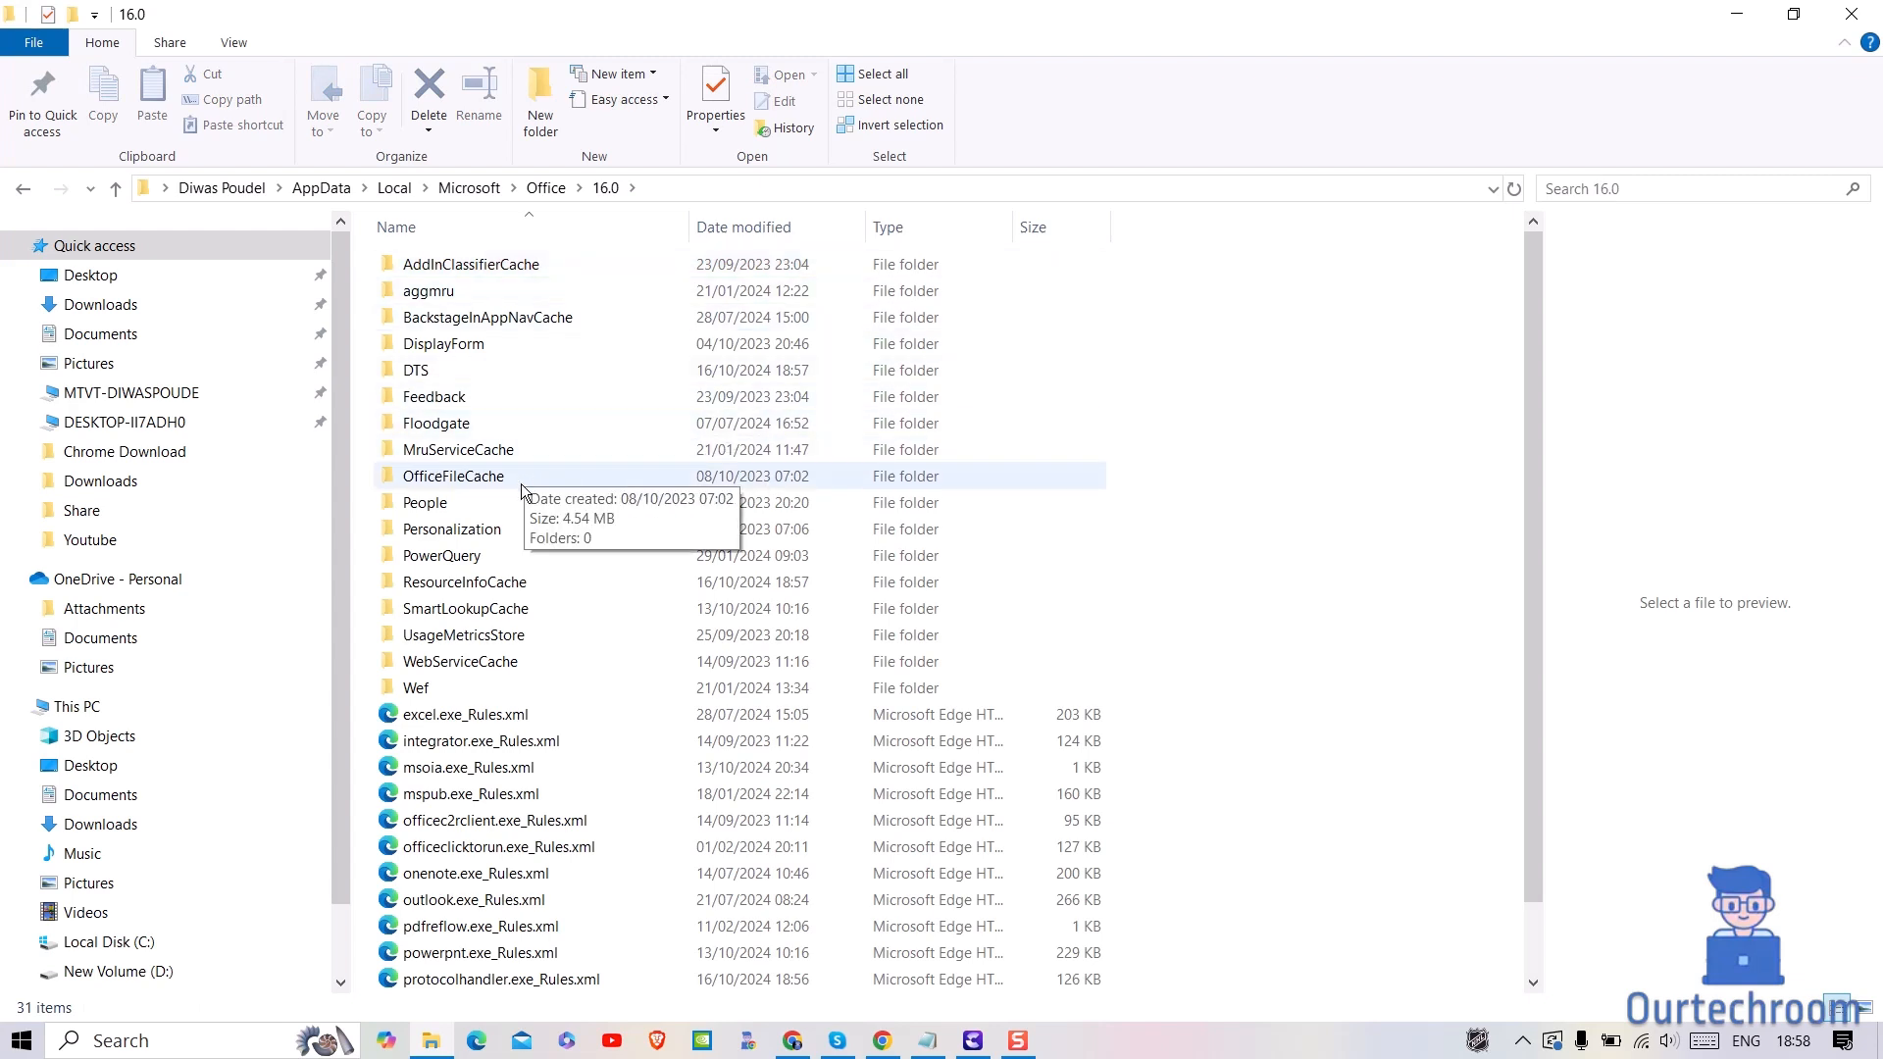
pyautogui.doubleClick(453, 476)
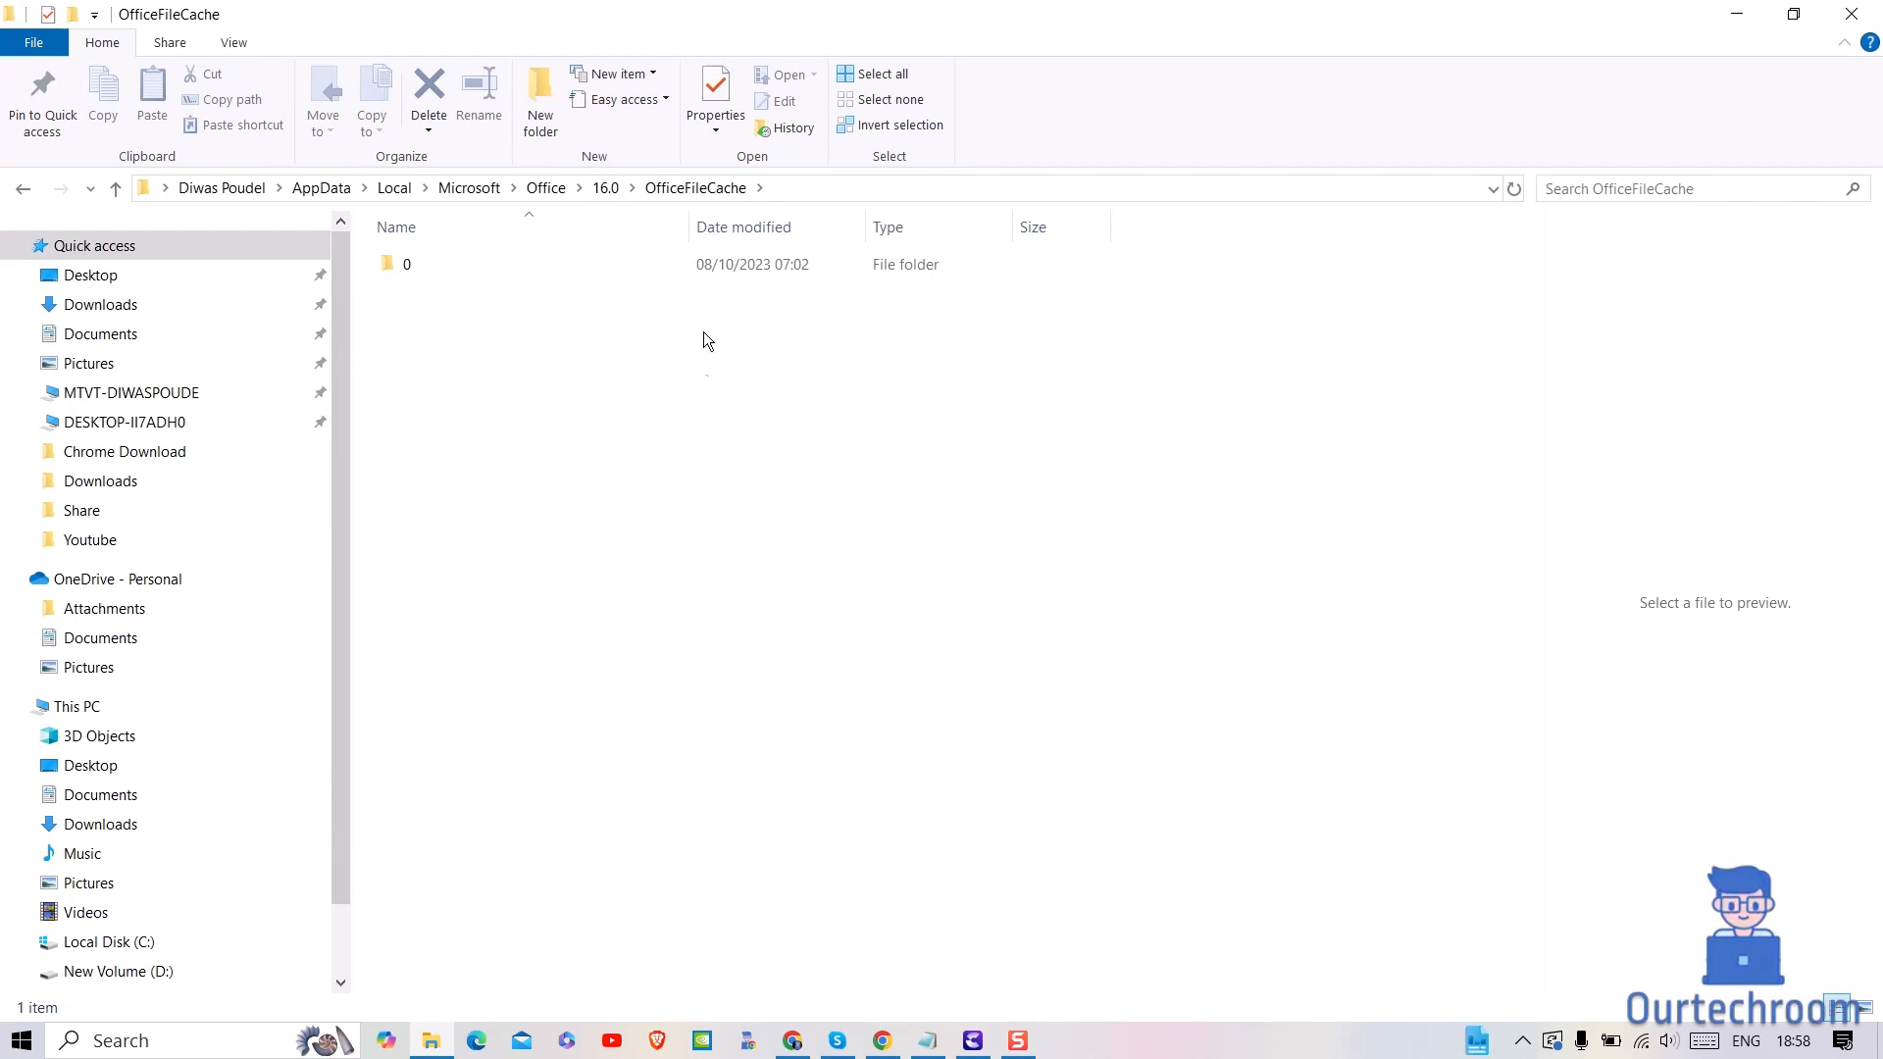
# - Permanently delete the 0 folder with Shift+Delete, leaving OfficeFileCache empty
pyautogui.click(427, 96)
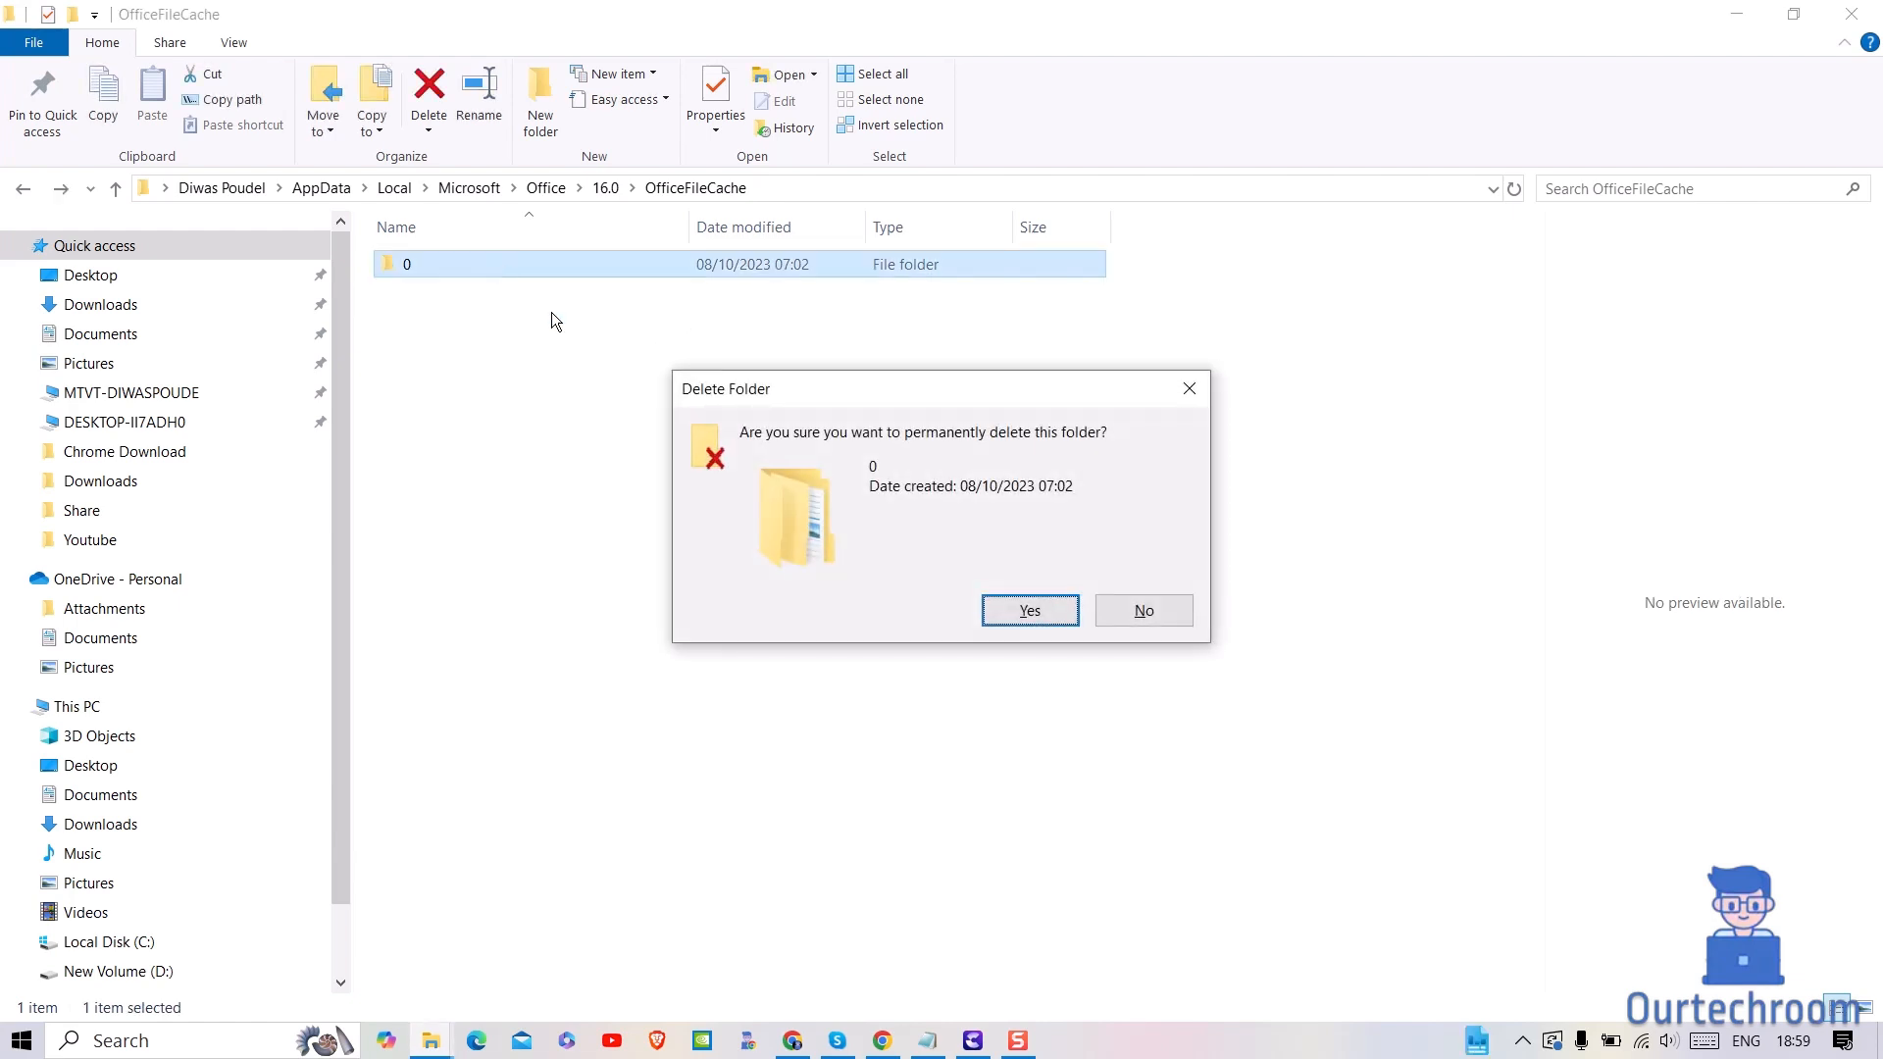
pyautogui.click(1028, 611)
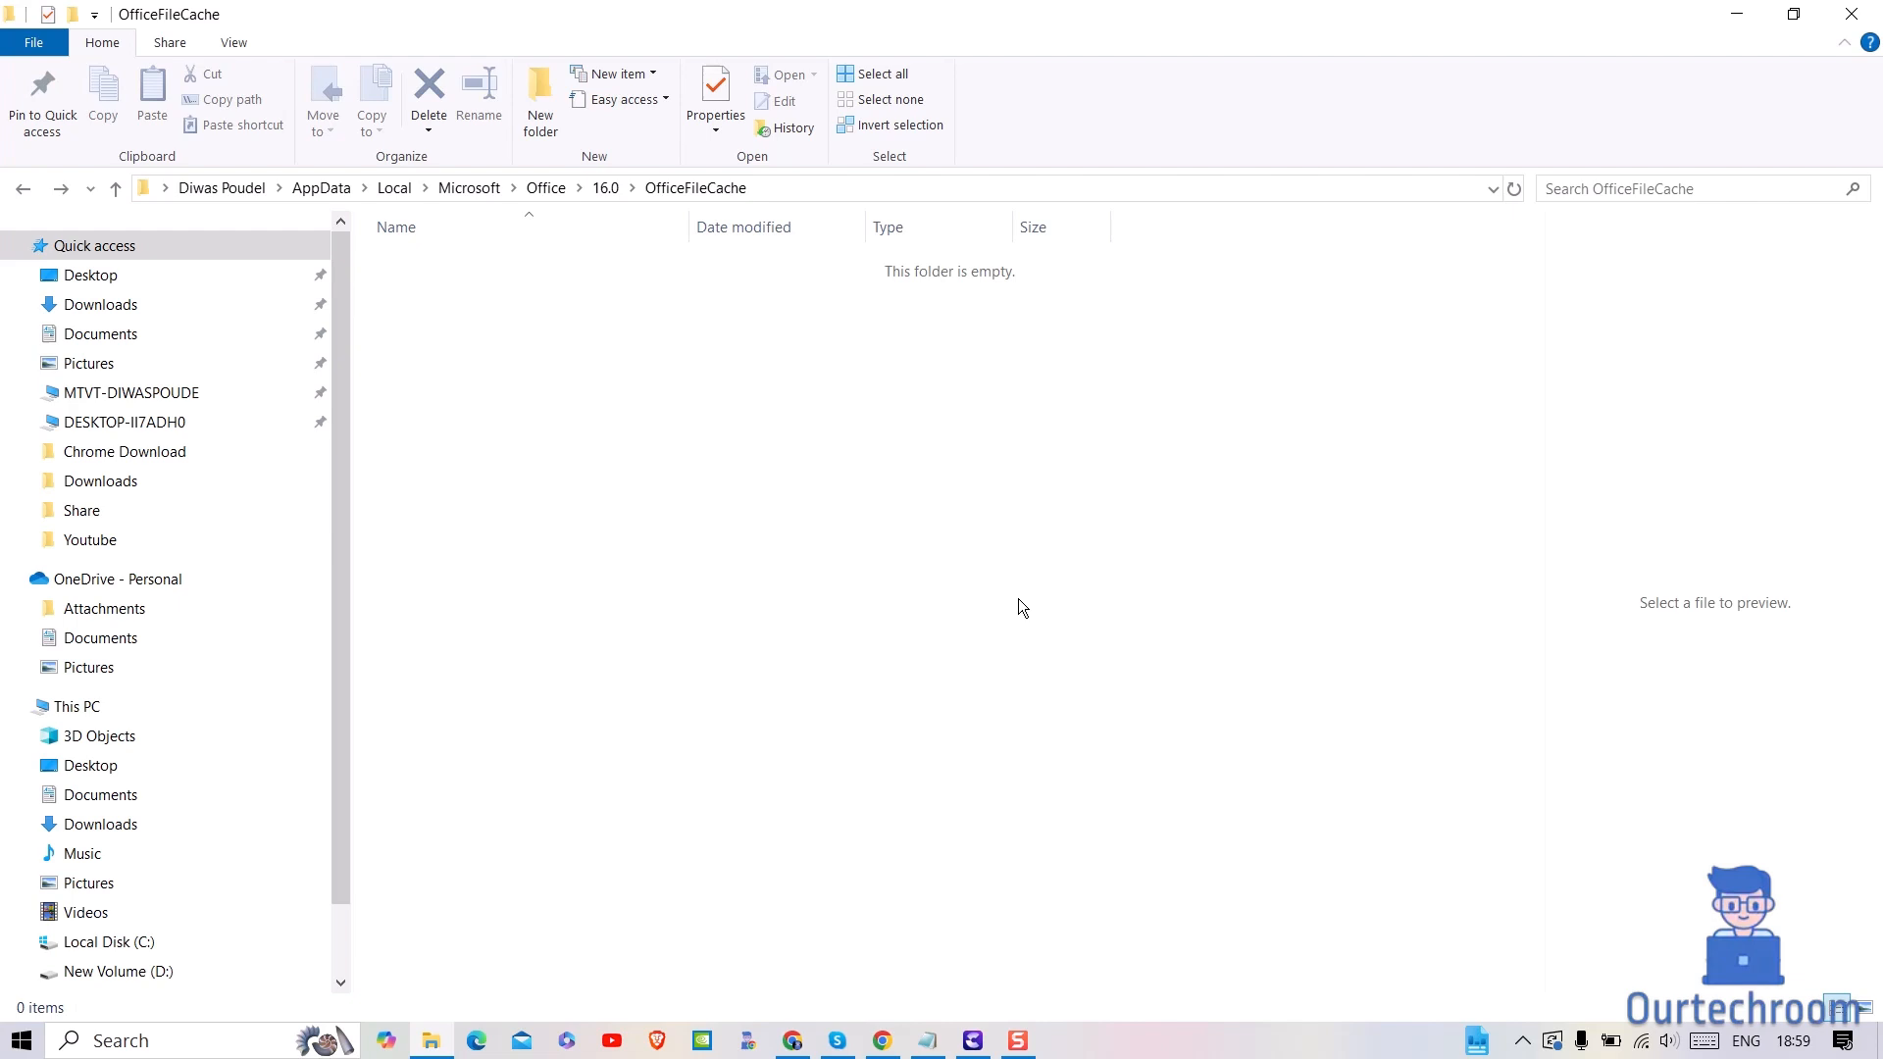
pyautogui.moveTo(981, 436)
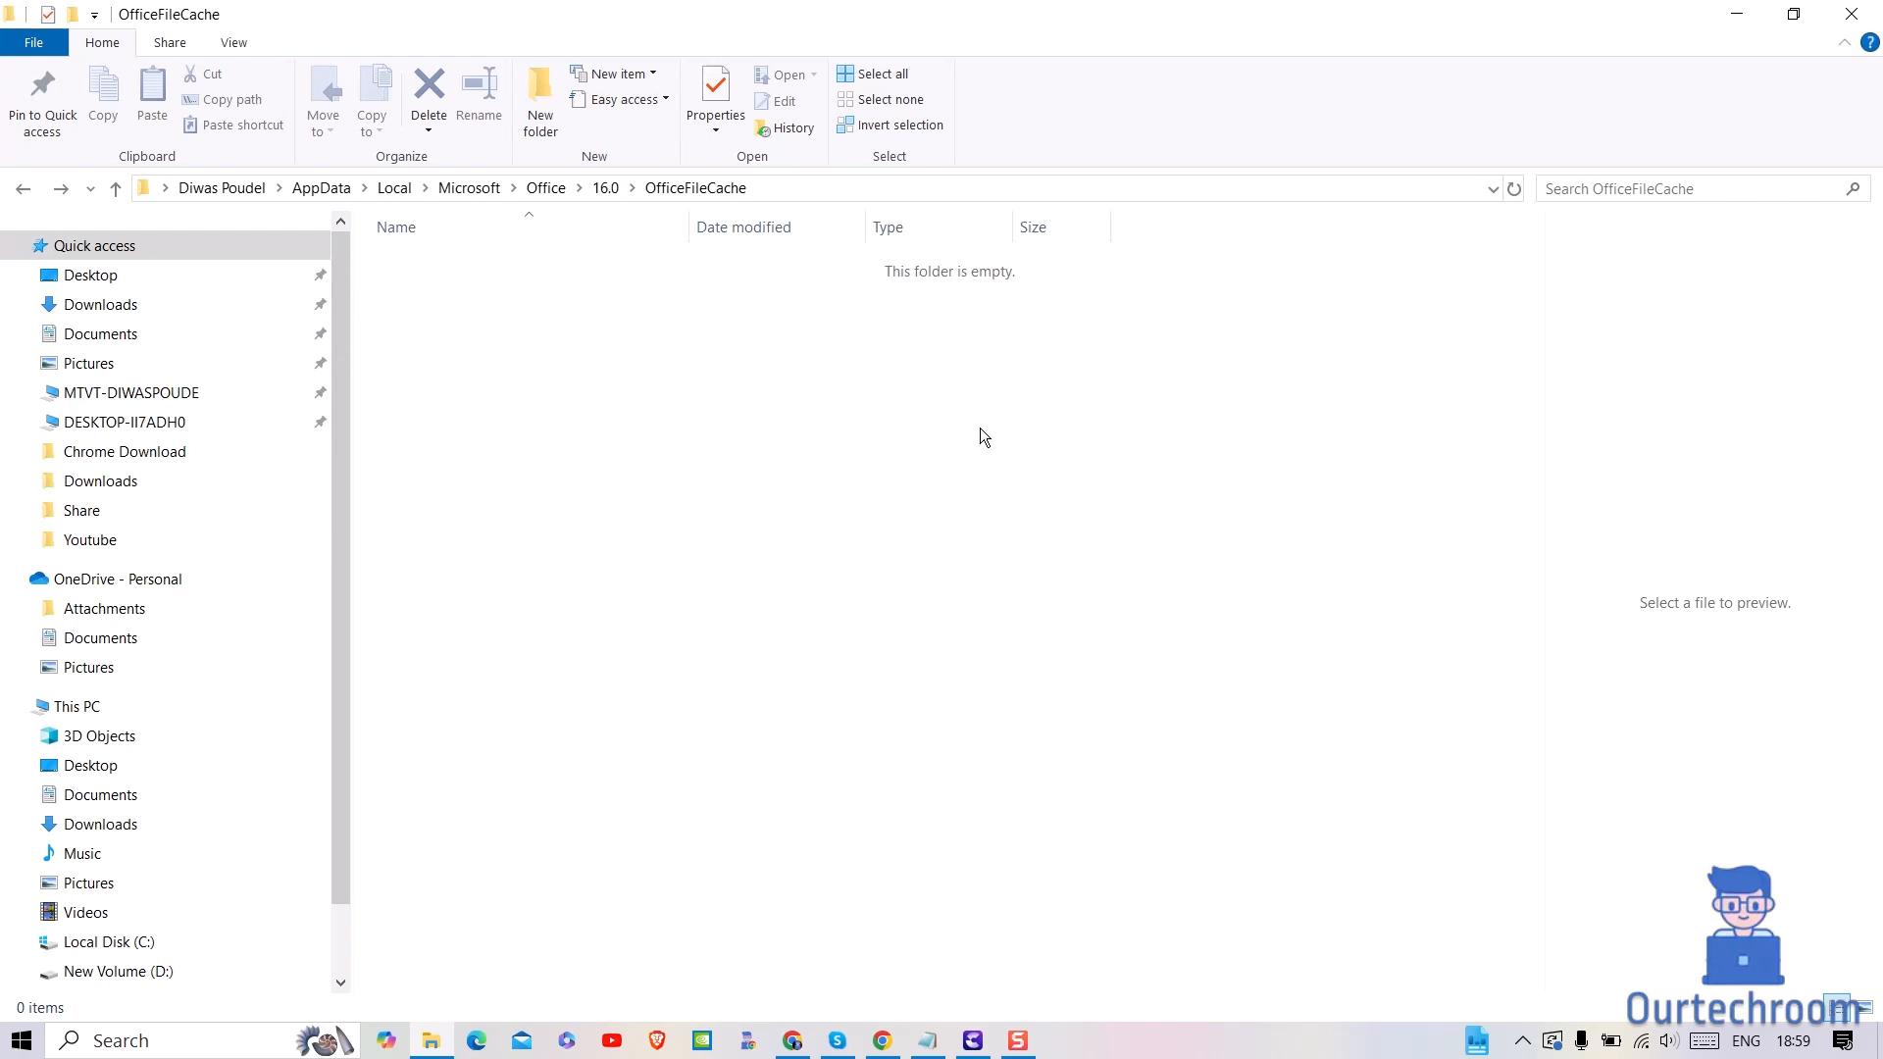